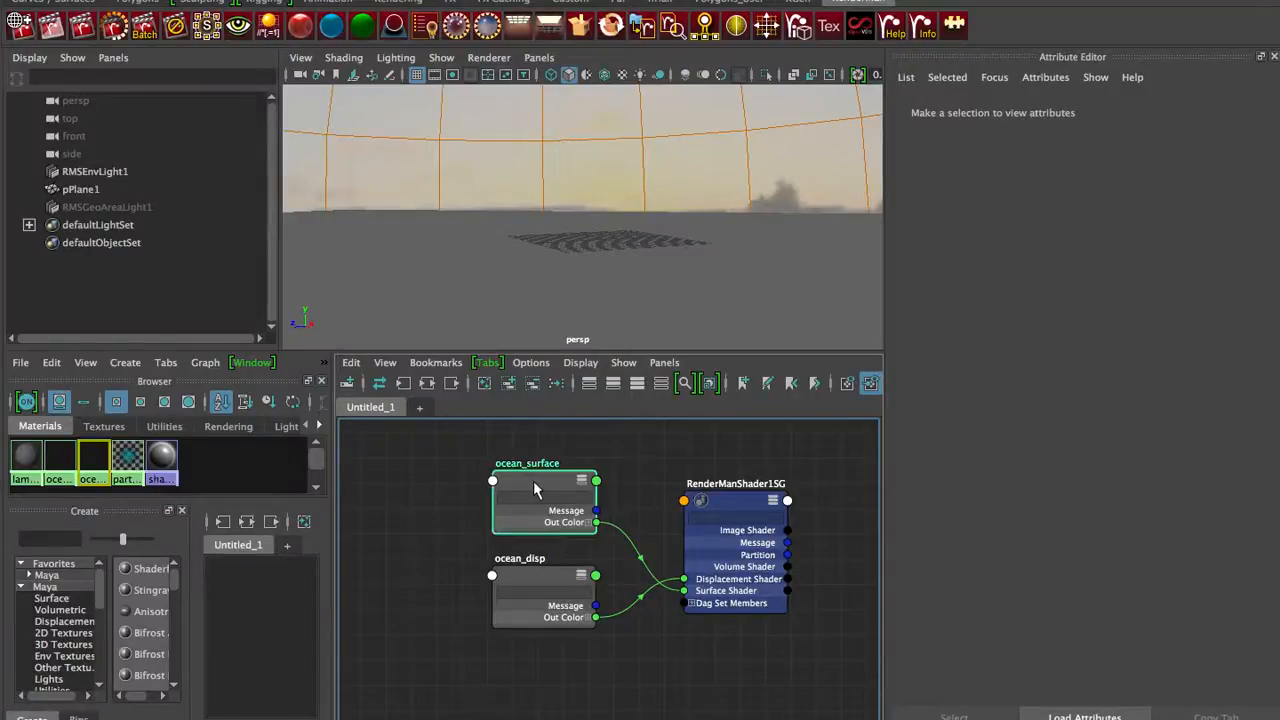
Show the ocean_surface shader's attributes, then the ocean_disp displacement shader's
click(536, 488)
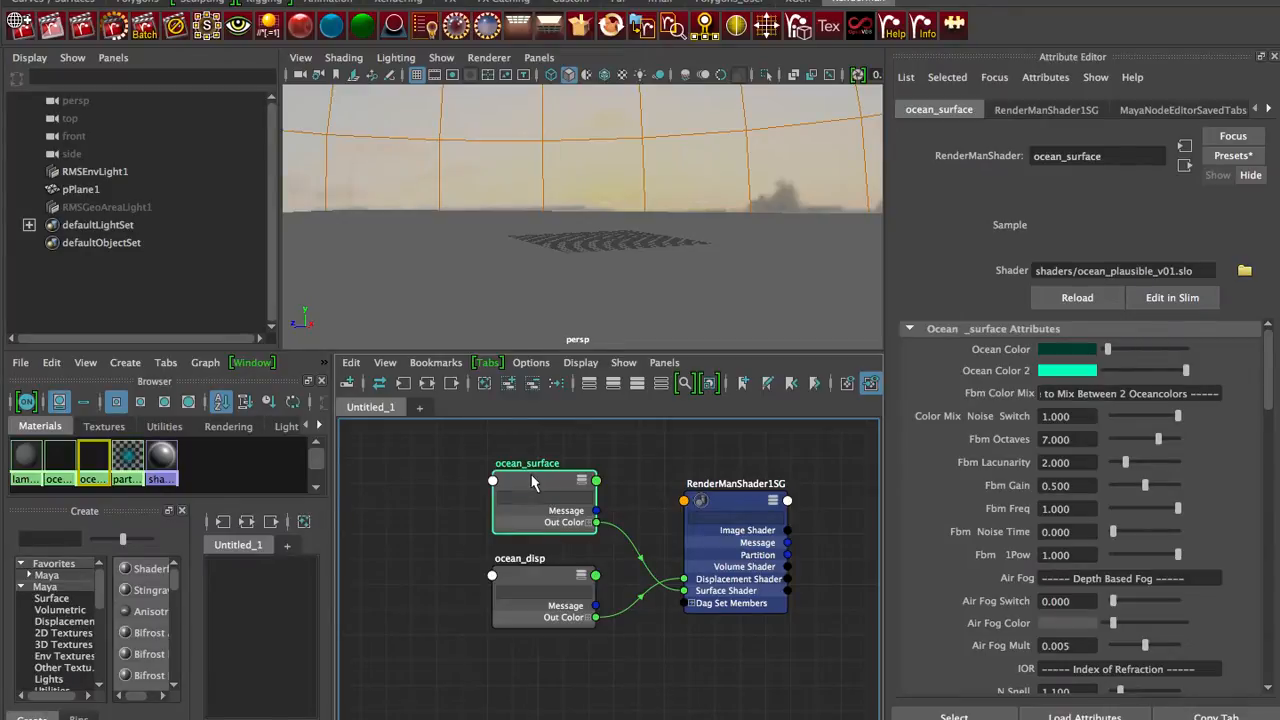
click(520, 558)
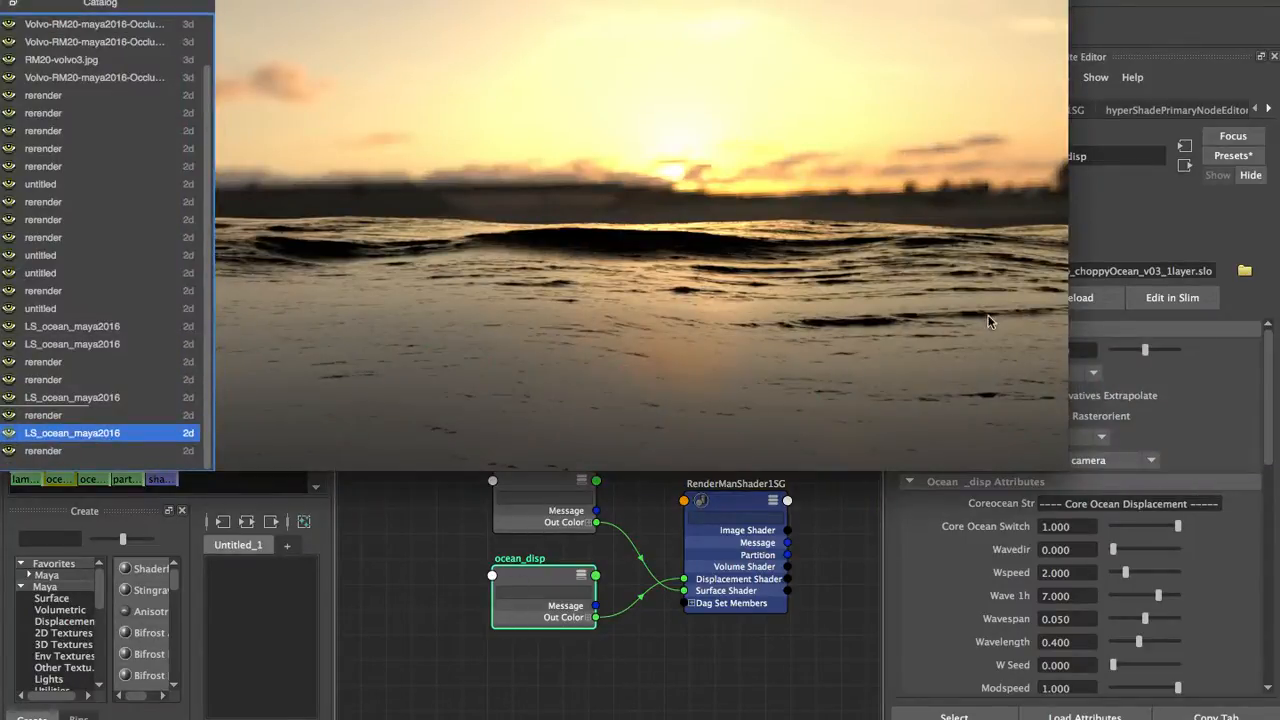
mouse_move(808, 232)
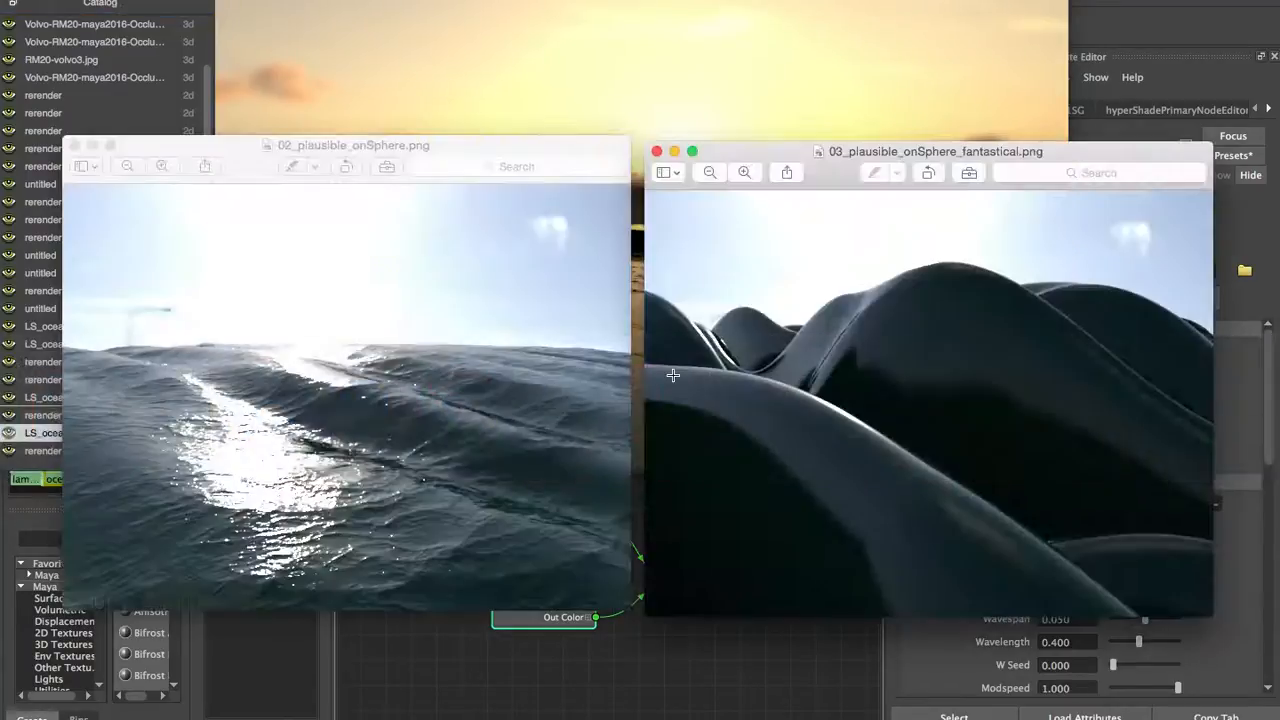
mouse_move(834, 388)
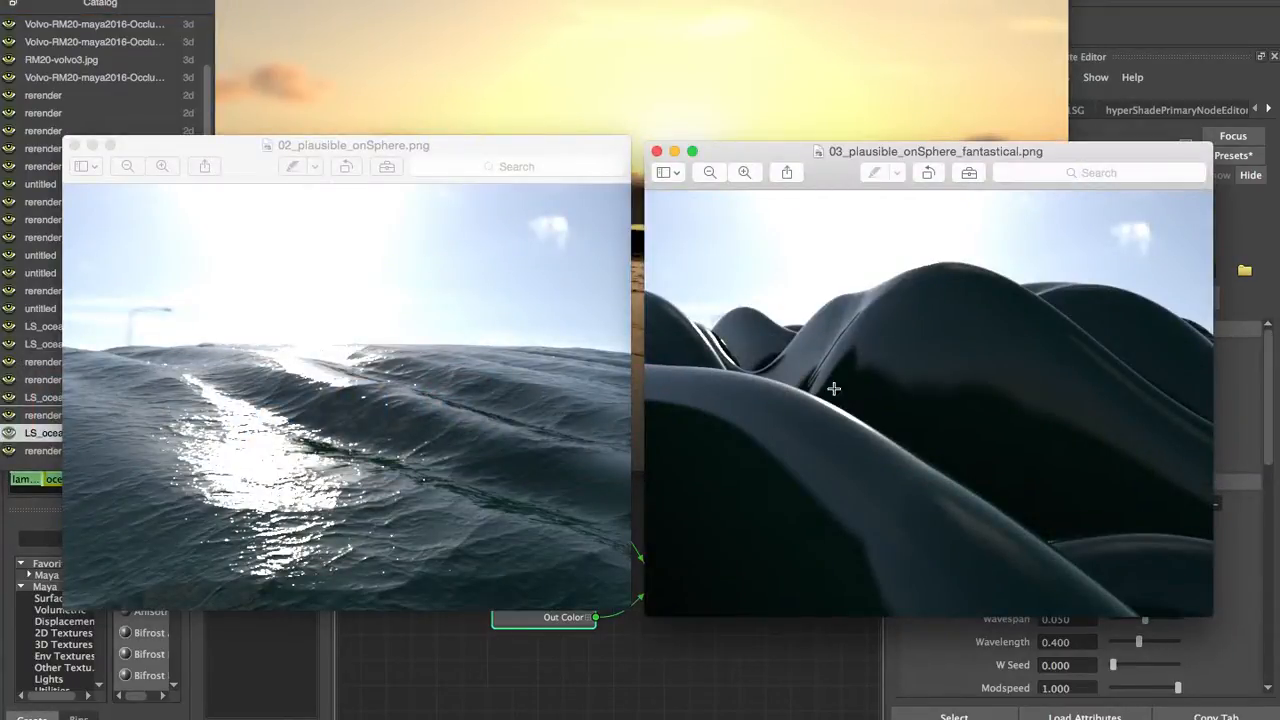
mouse_move(918, 376)
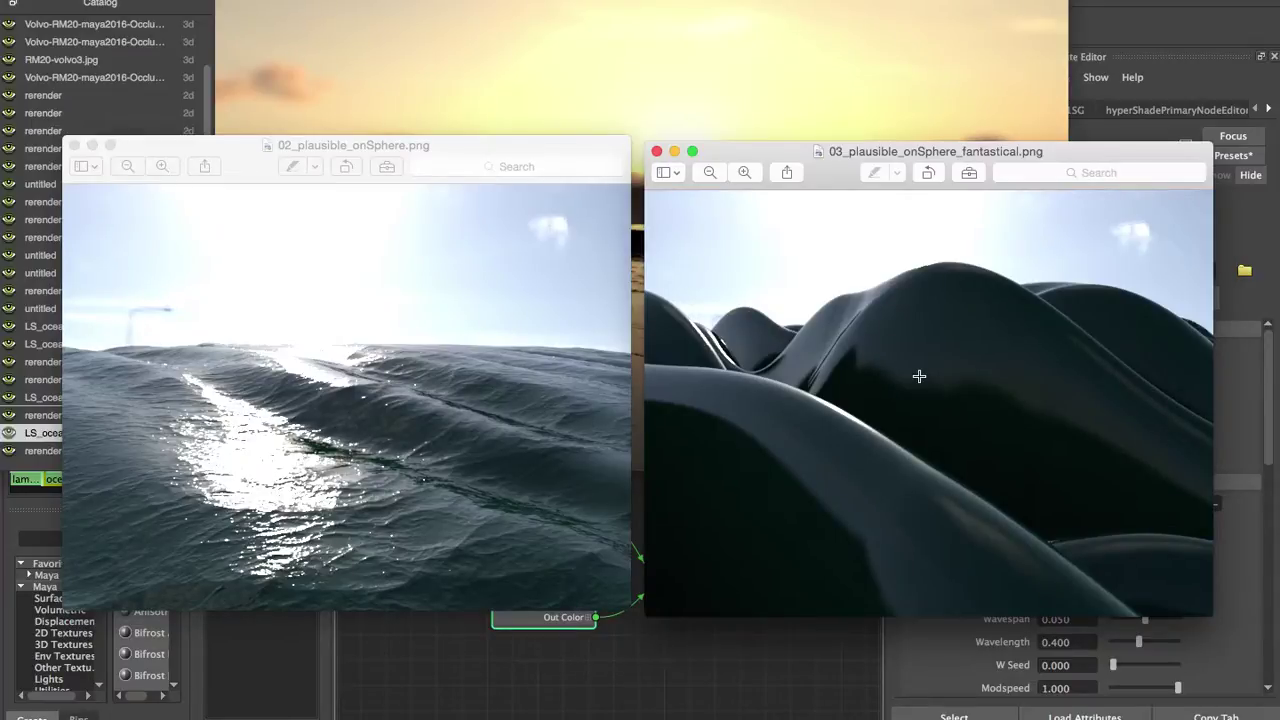
mouse_move(1014, 460)
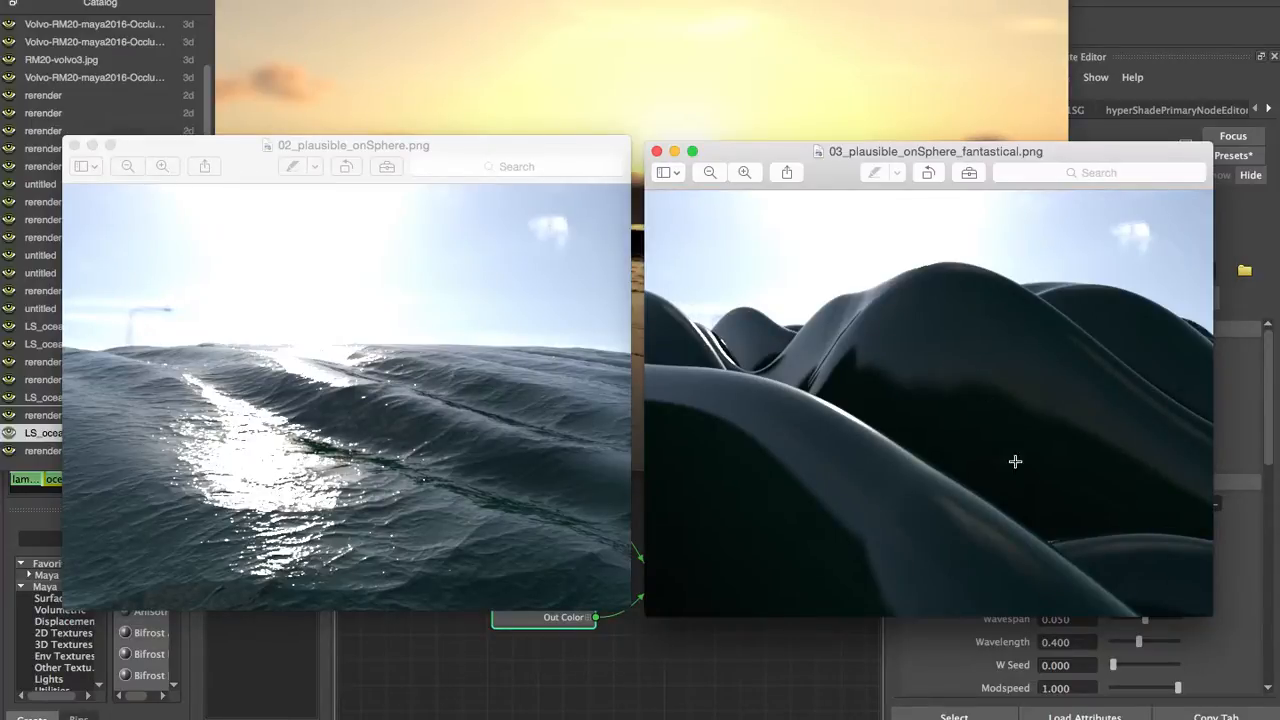
mouse_move(924, 428)
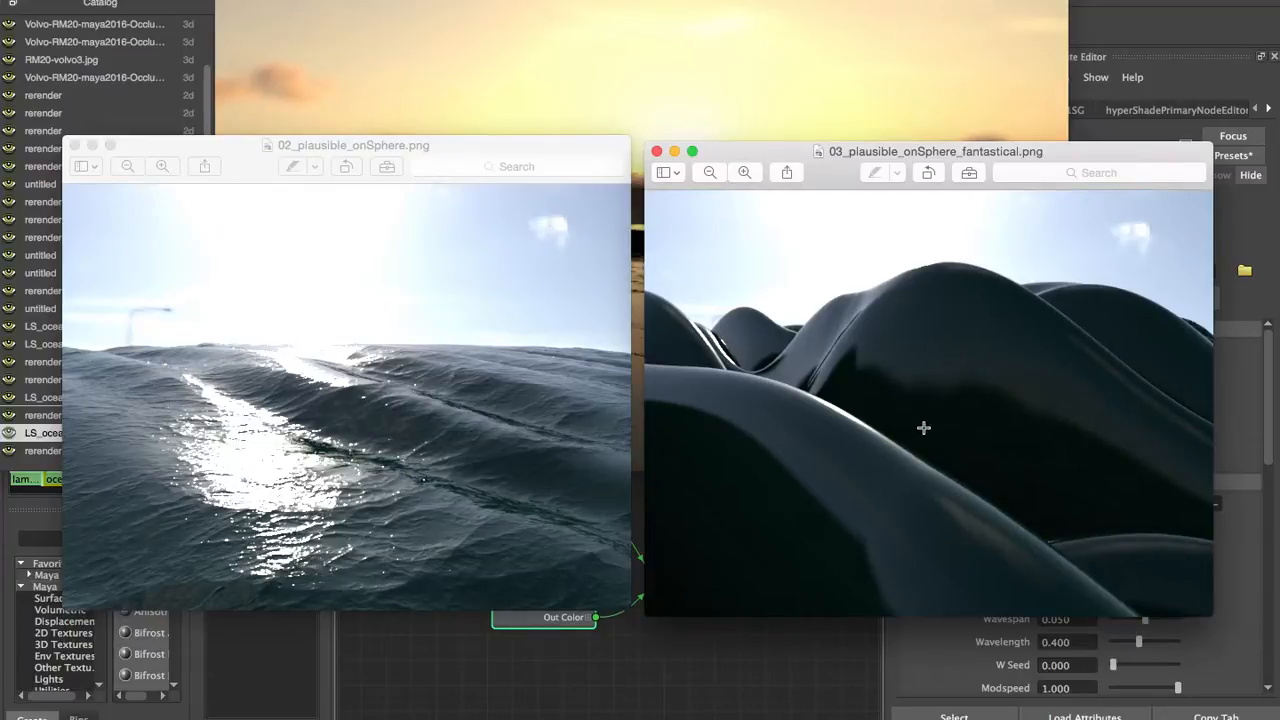
mouse_move(464, 464)
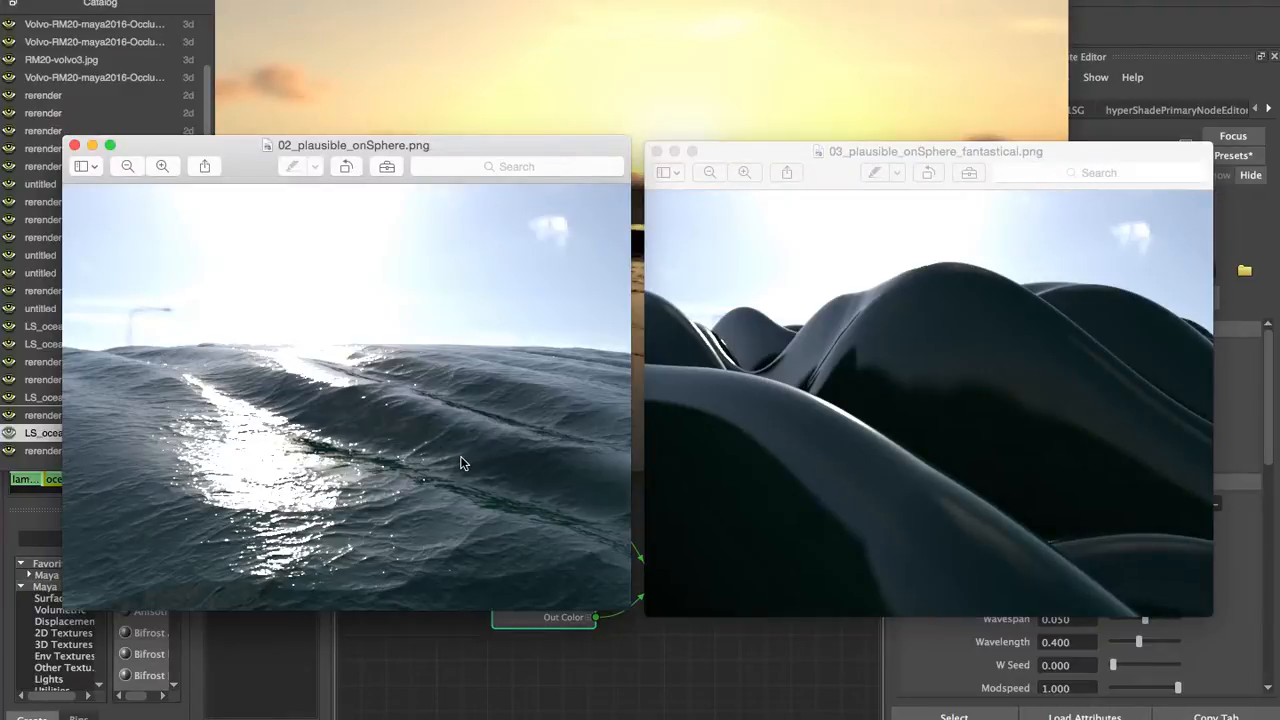
mouse_move(284, 424)
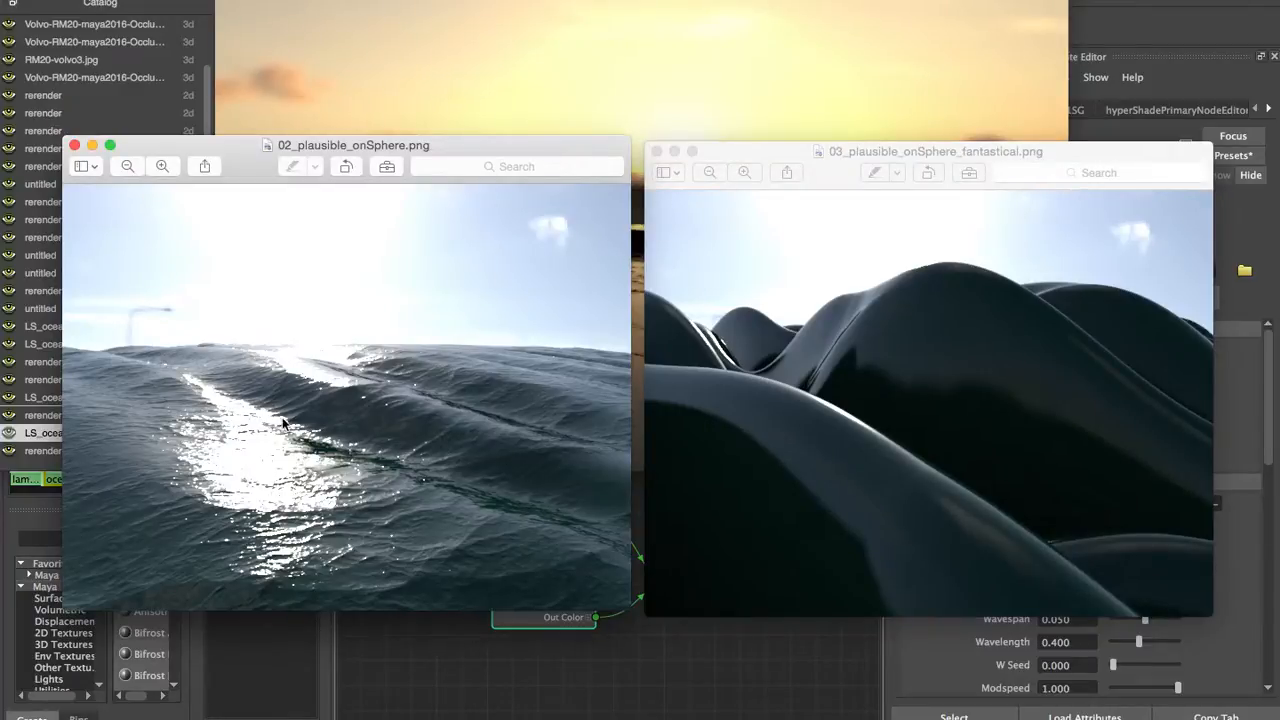
mouse_move(280, 550)
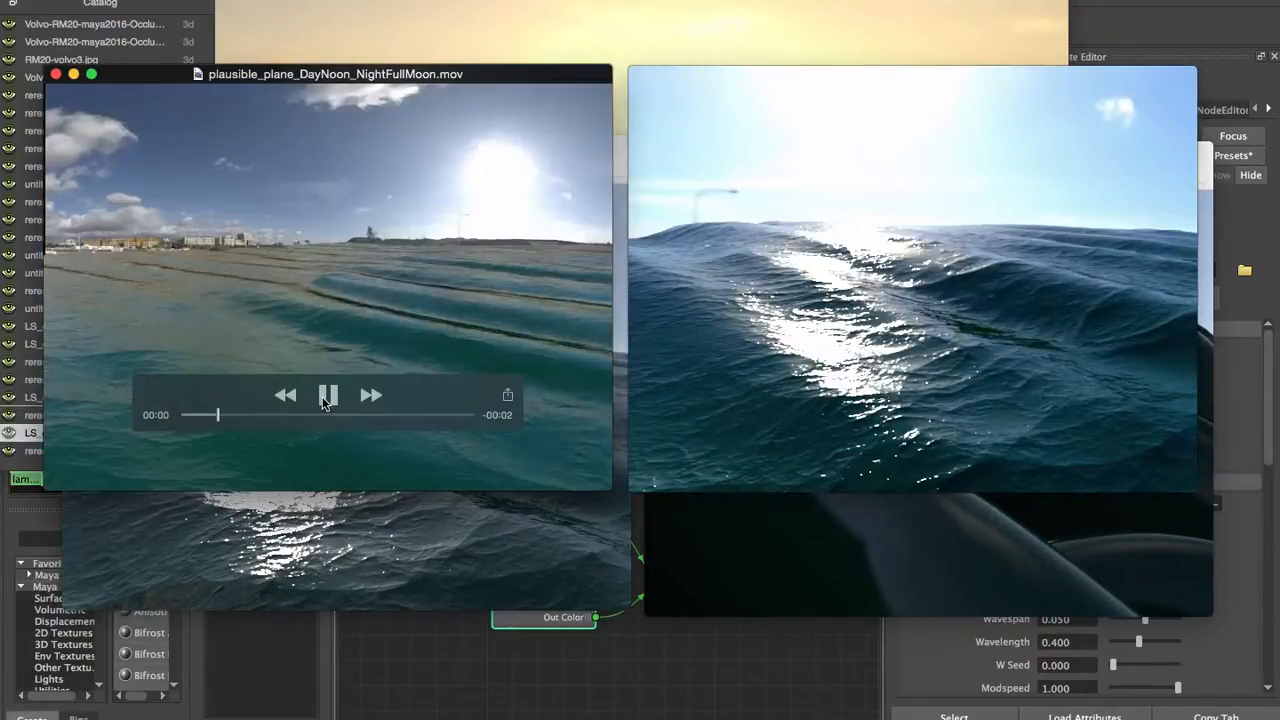
Play plausible_plane_DayNoon_NightFullMoon.mov and plausible_sphere.mov, replaying the plane movie
click(328, 396)
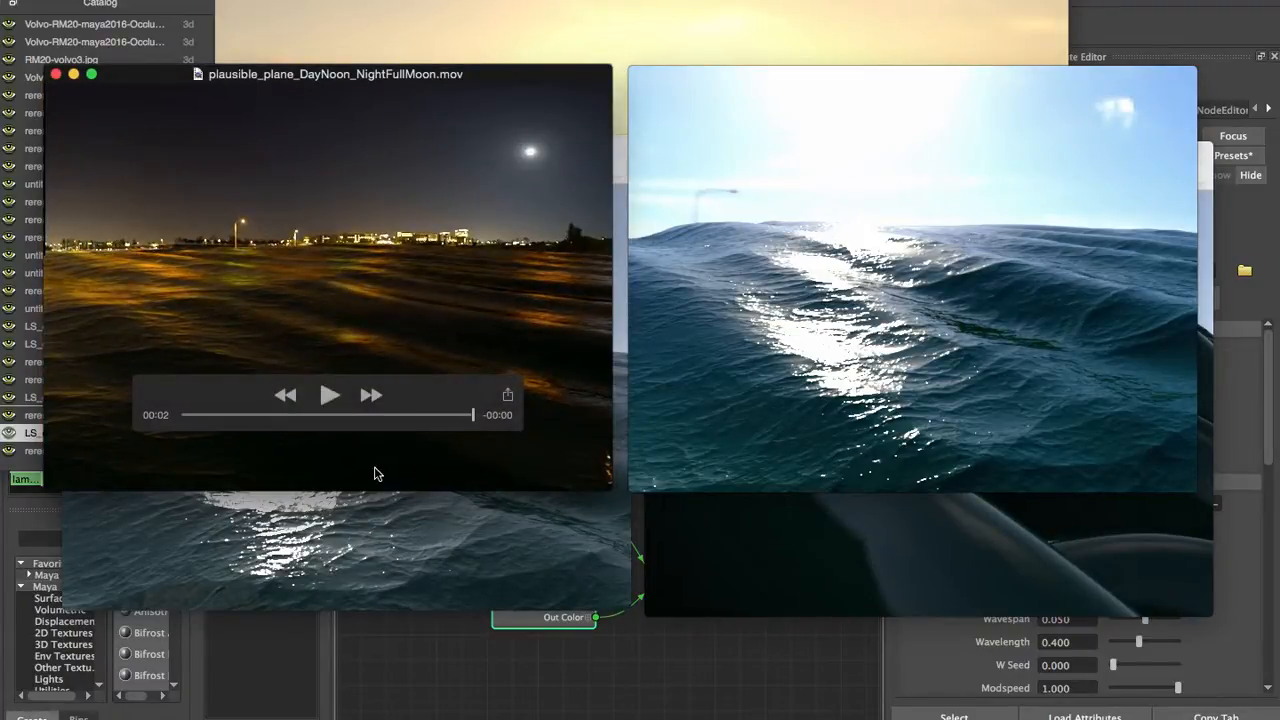
click(330, 396)
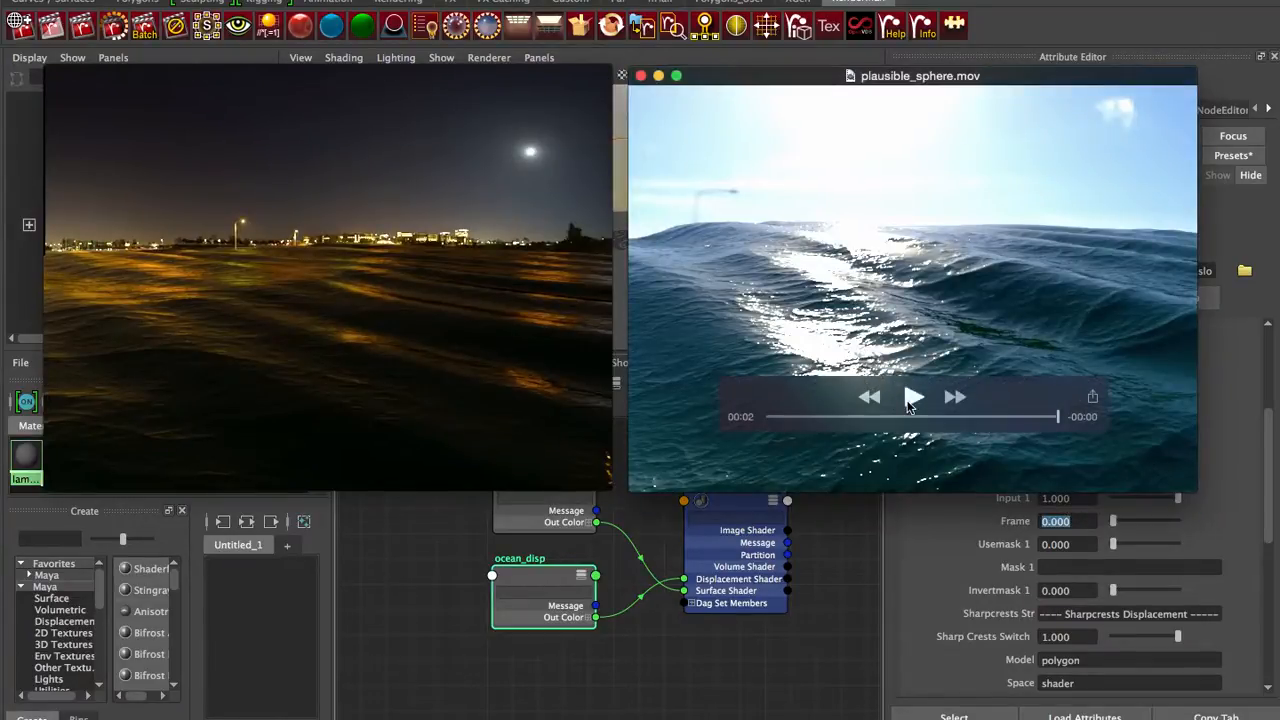
click(912, 396)
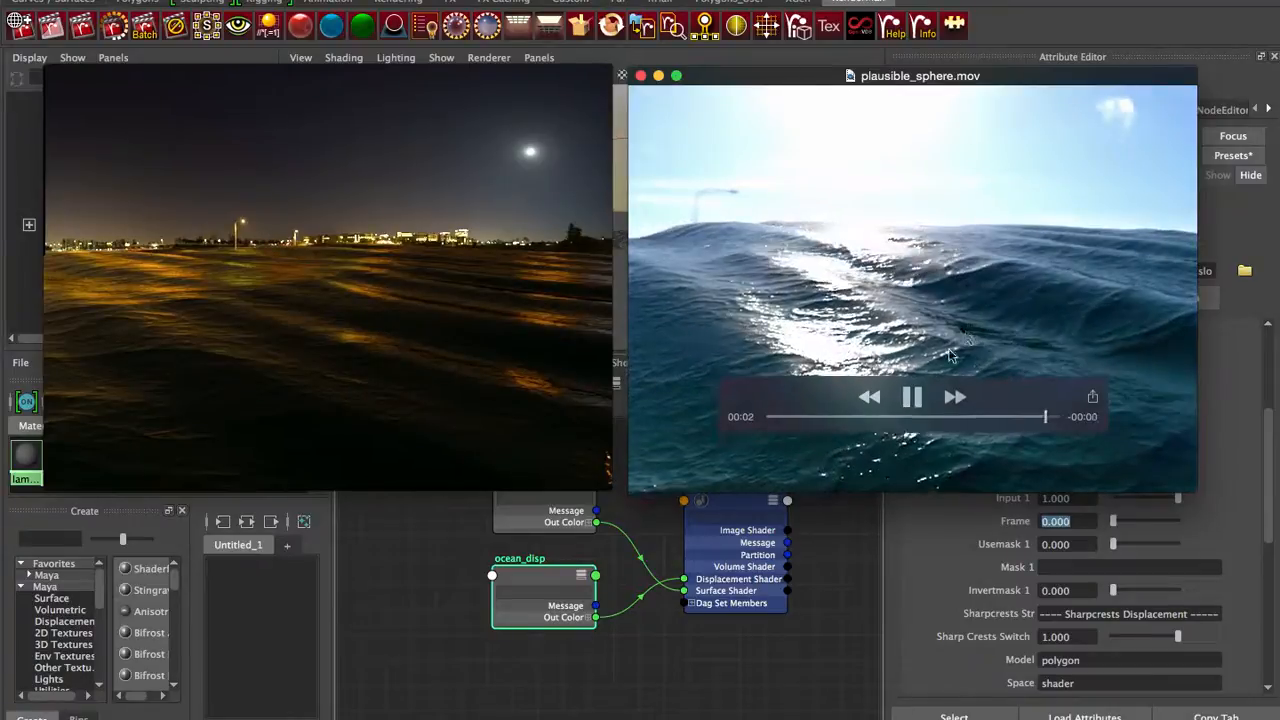
click(912, 396)
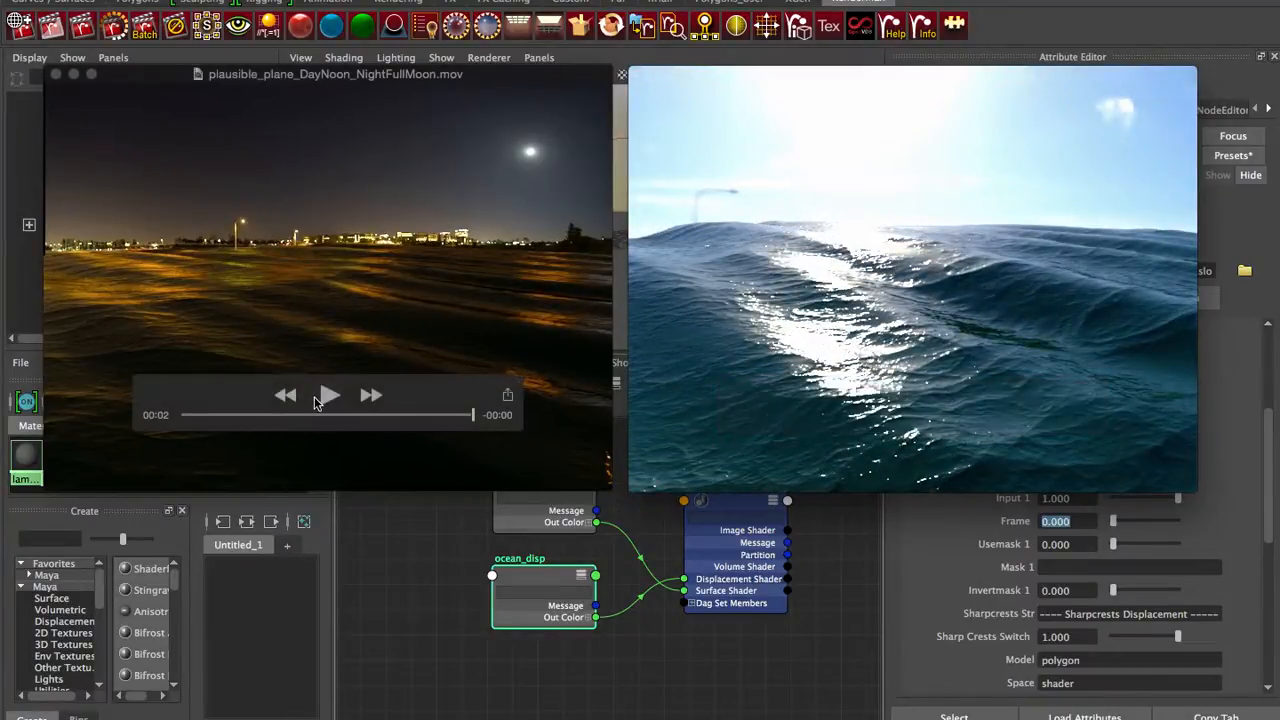
click(328, 396)
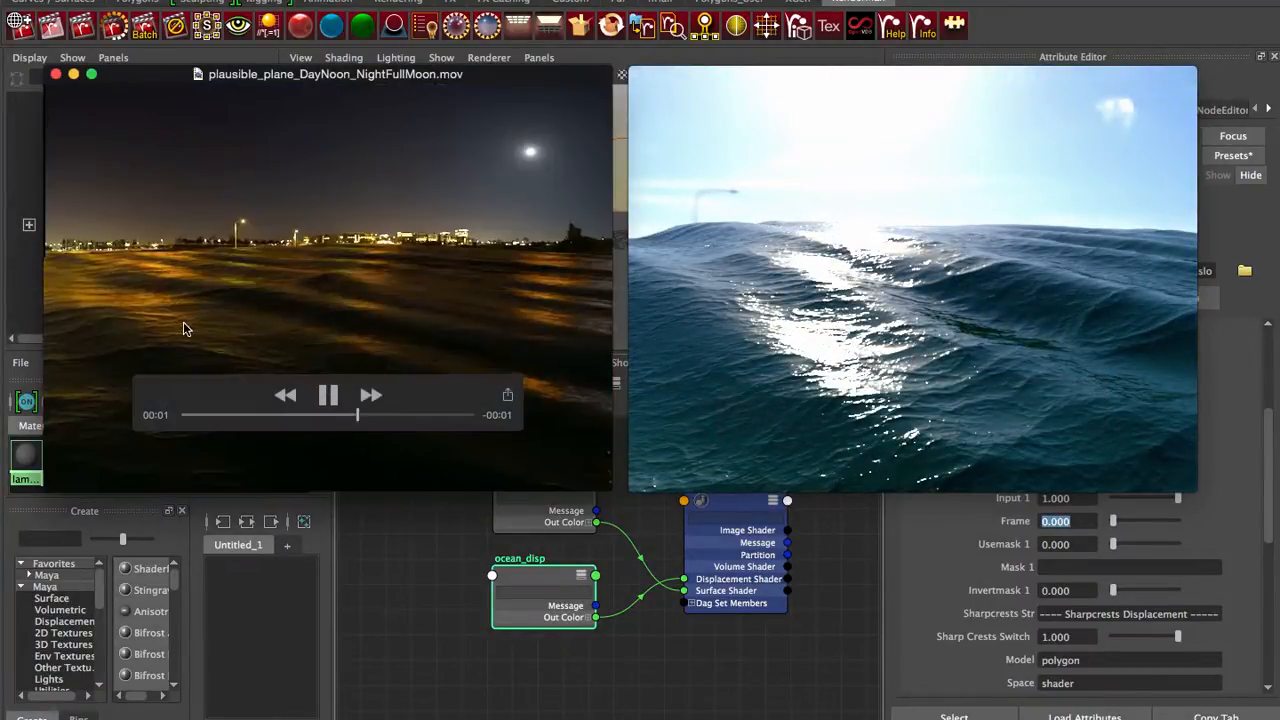
click(328, 396)
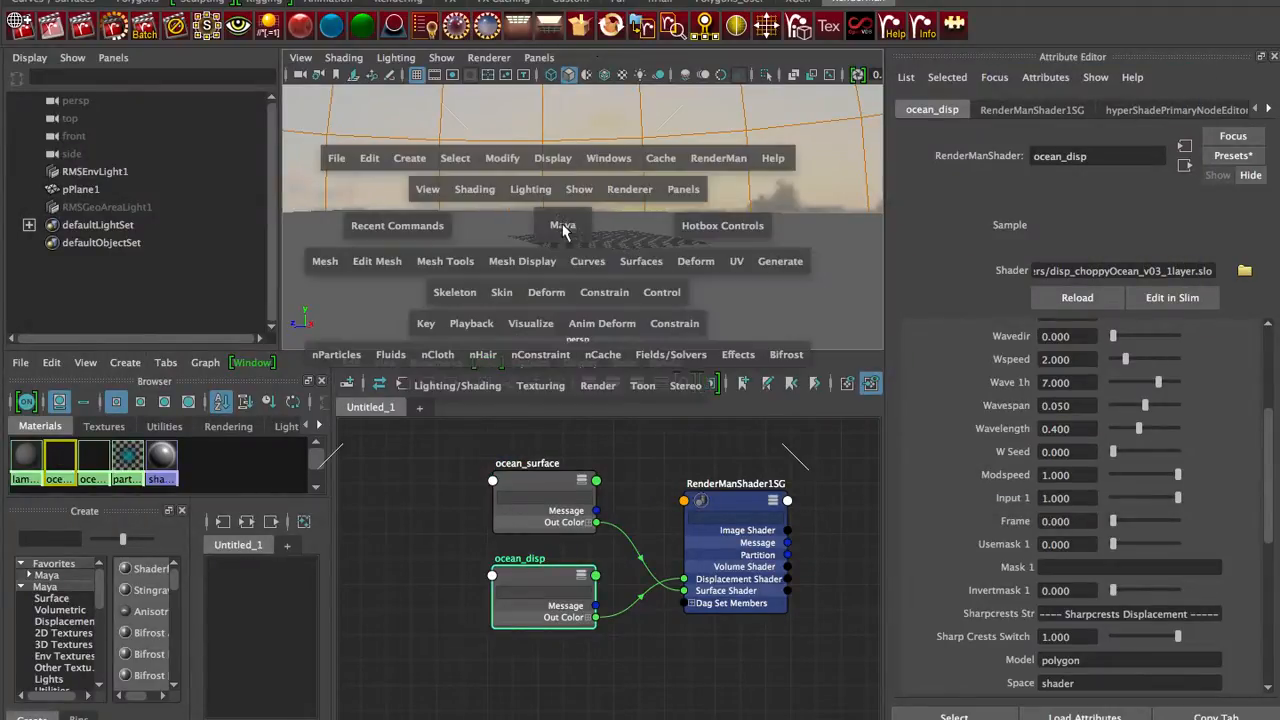
click(718, 158)
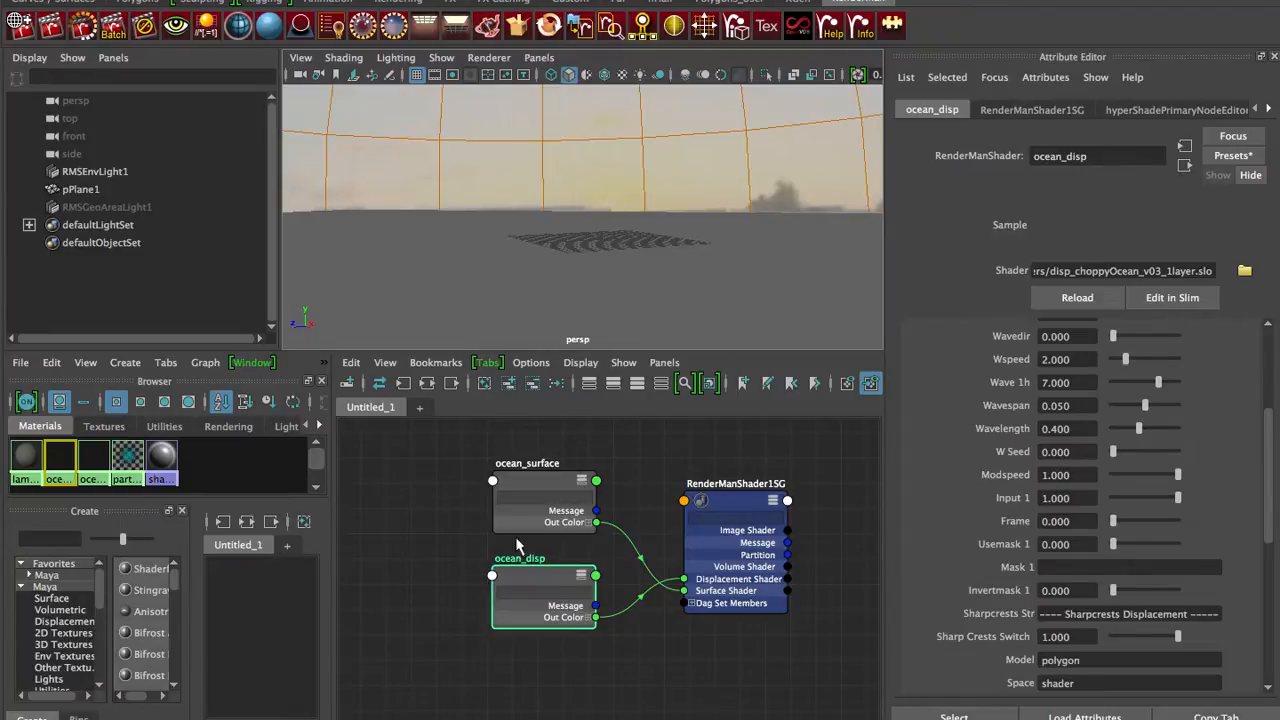
mouse_move(592, 436)
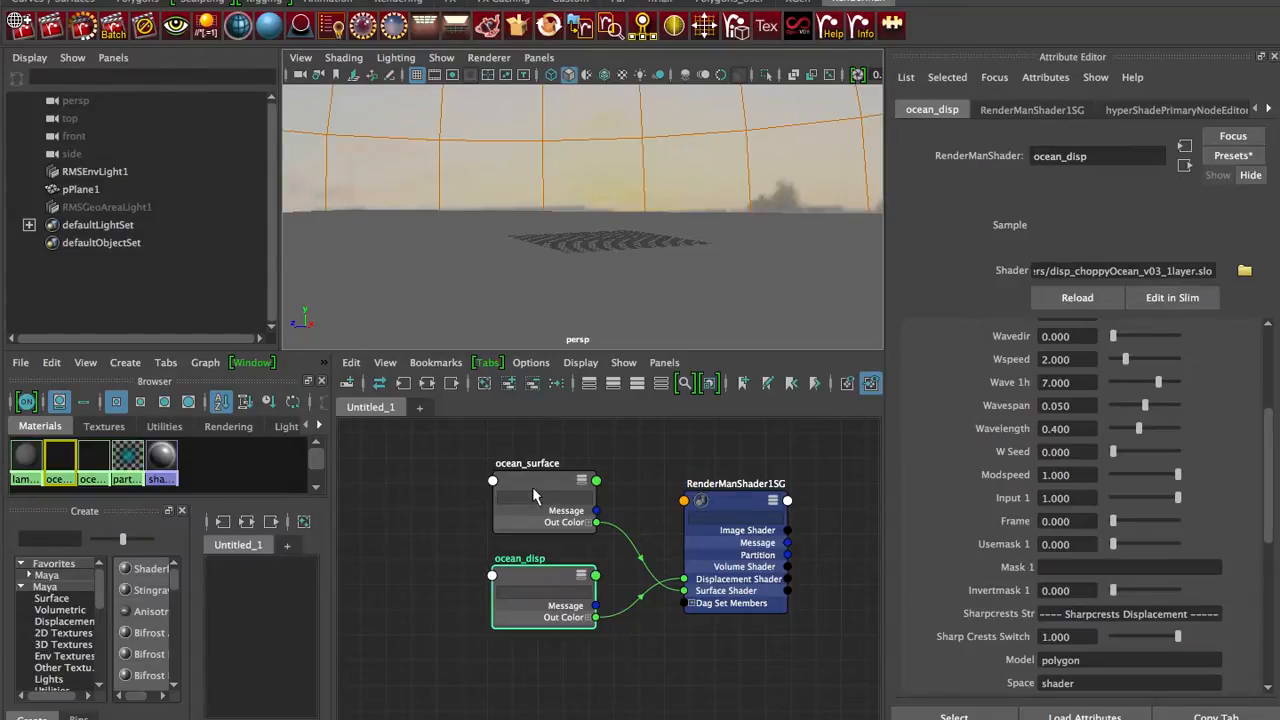
mouse_move(536, 496)
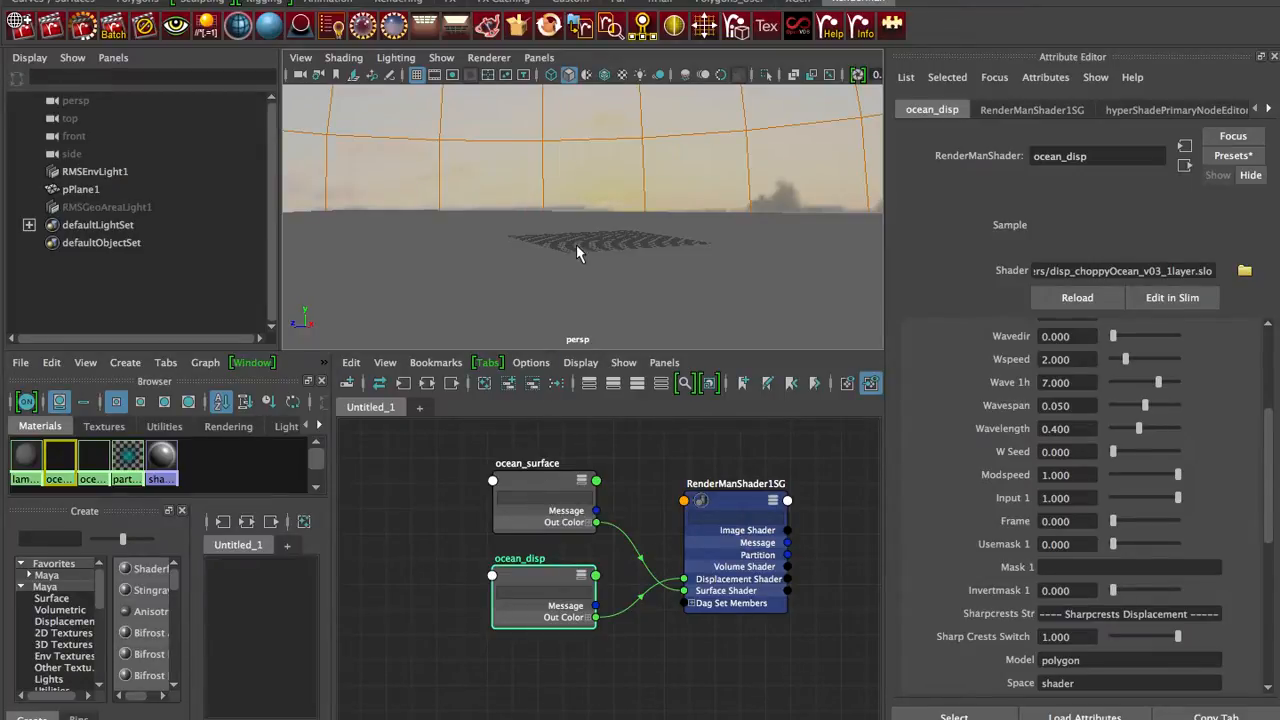
click(544, 490)
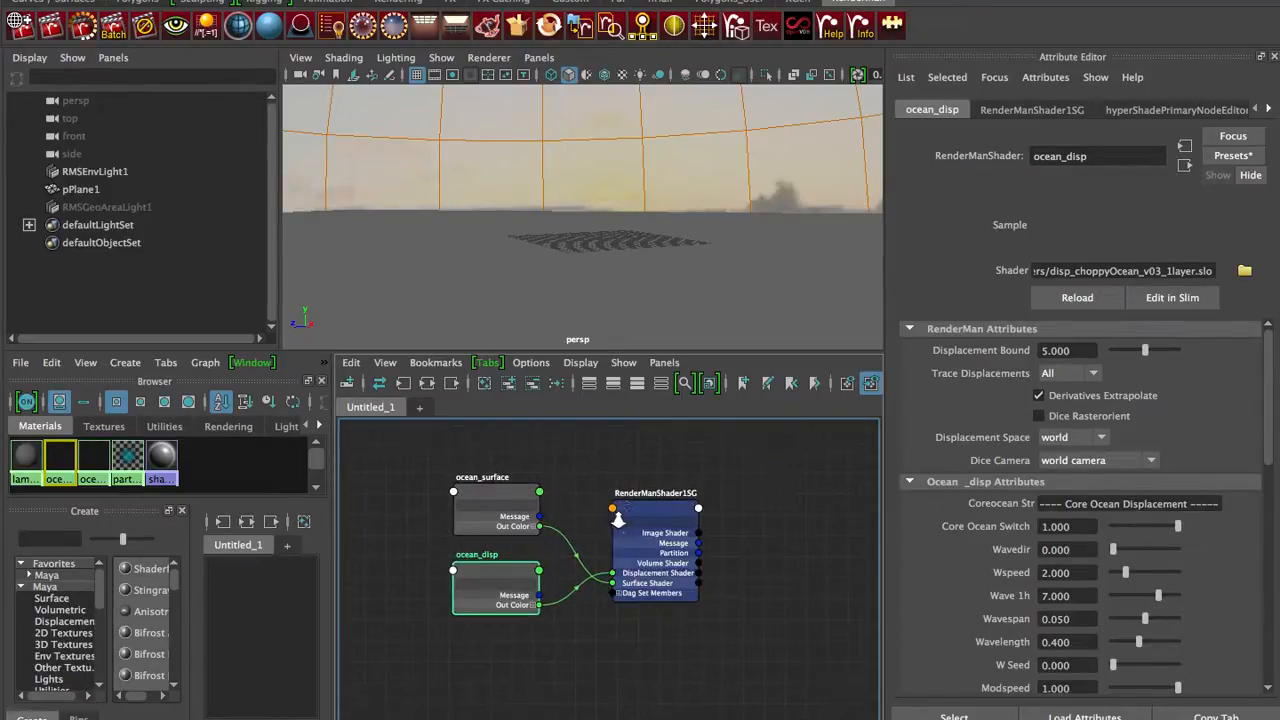
List the RenderMan RIS base materials, layers and materials, reaching PxrDisney
click(756, 532)
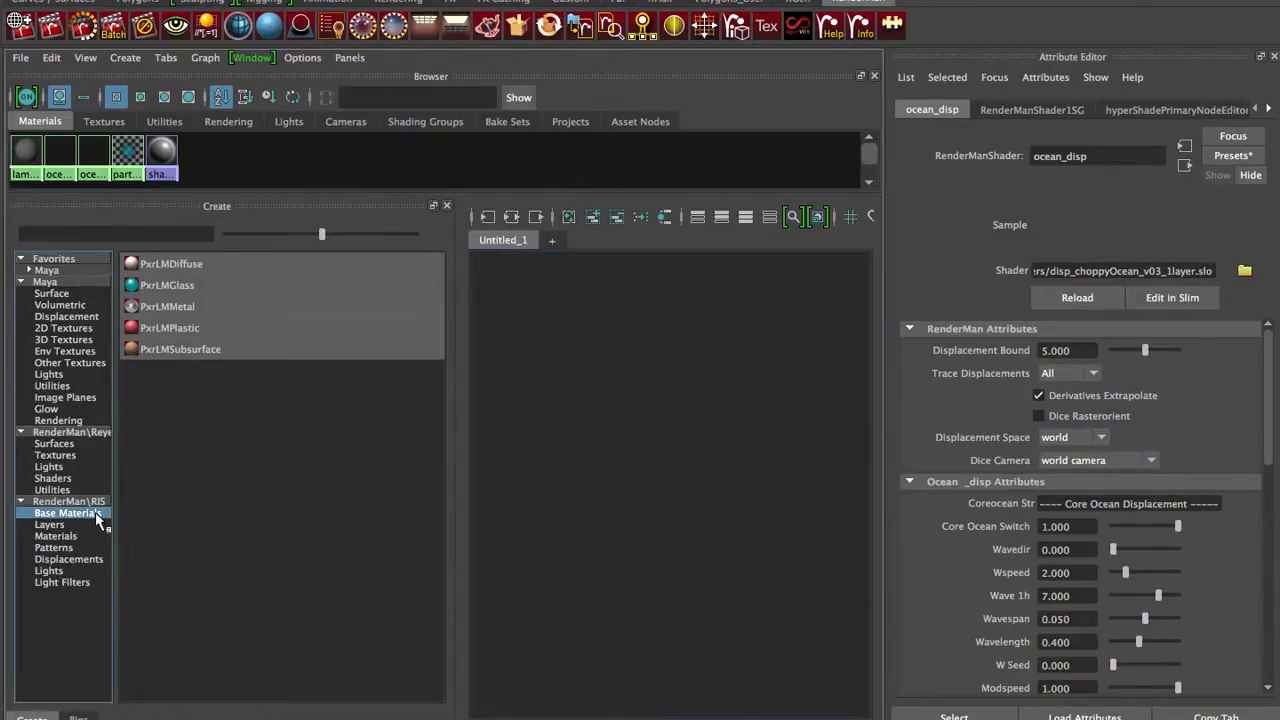
click(48, 524)
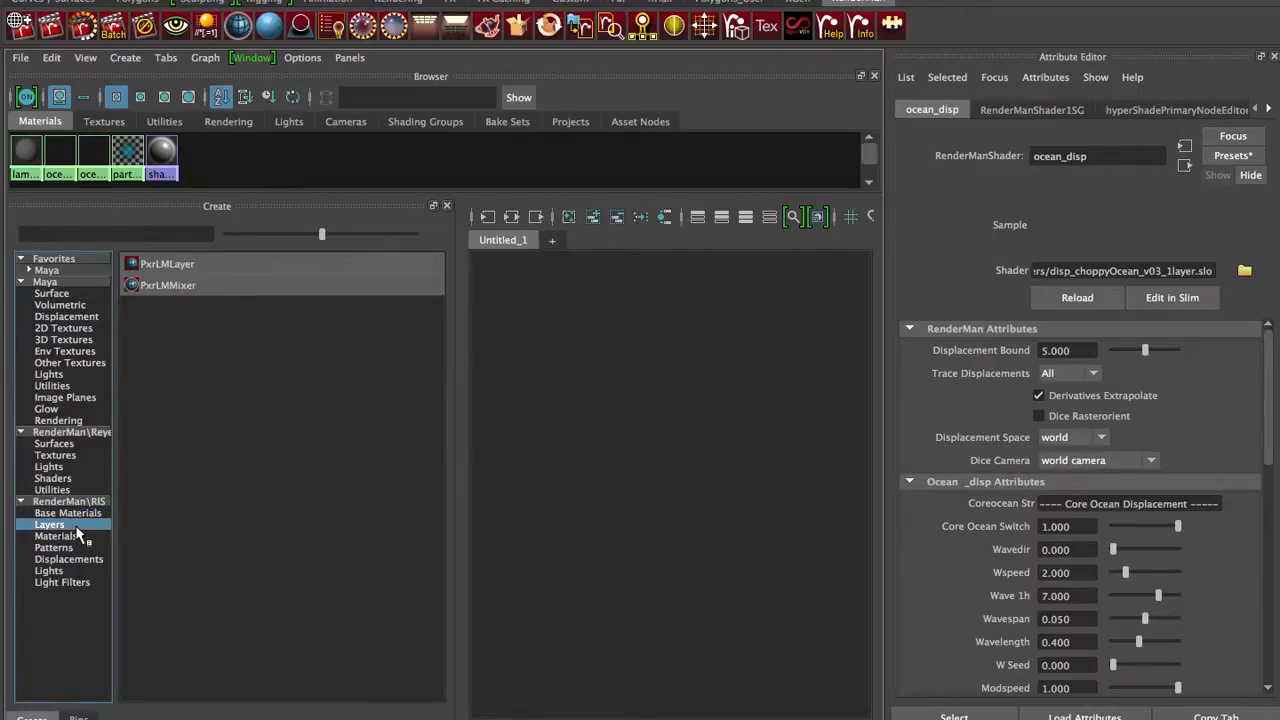
click(56, 536)
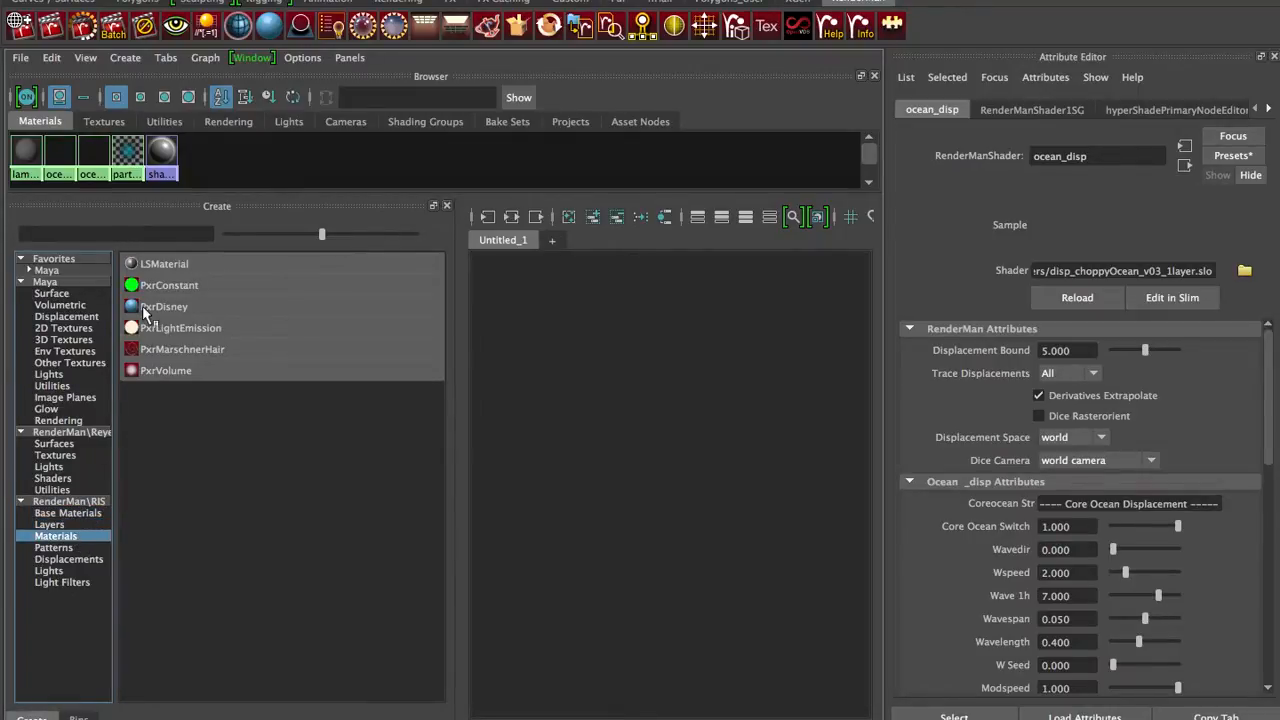
mouse_move(148, 316)
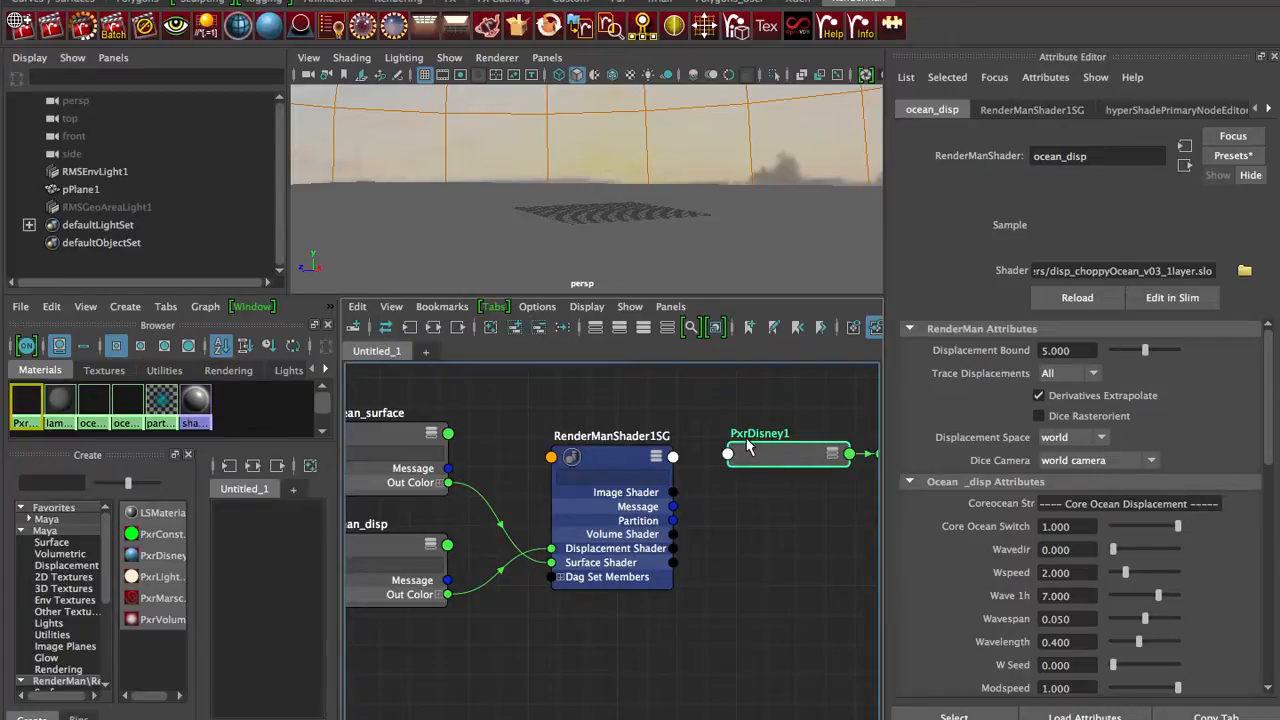
Select the new PxrDisney1 node and inspect RenderManShader1SG's connected materials
click(784, 452)
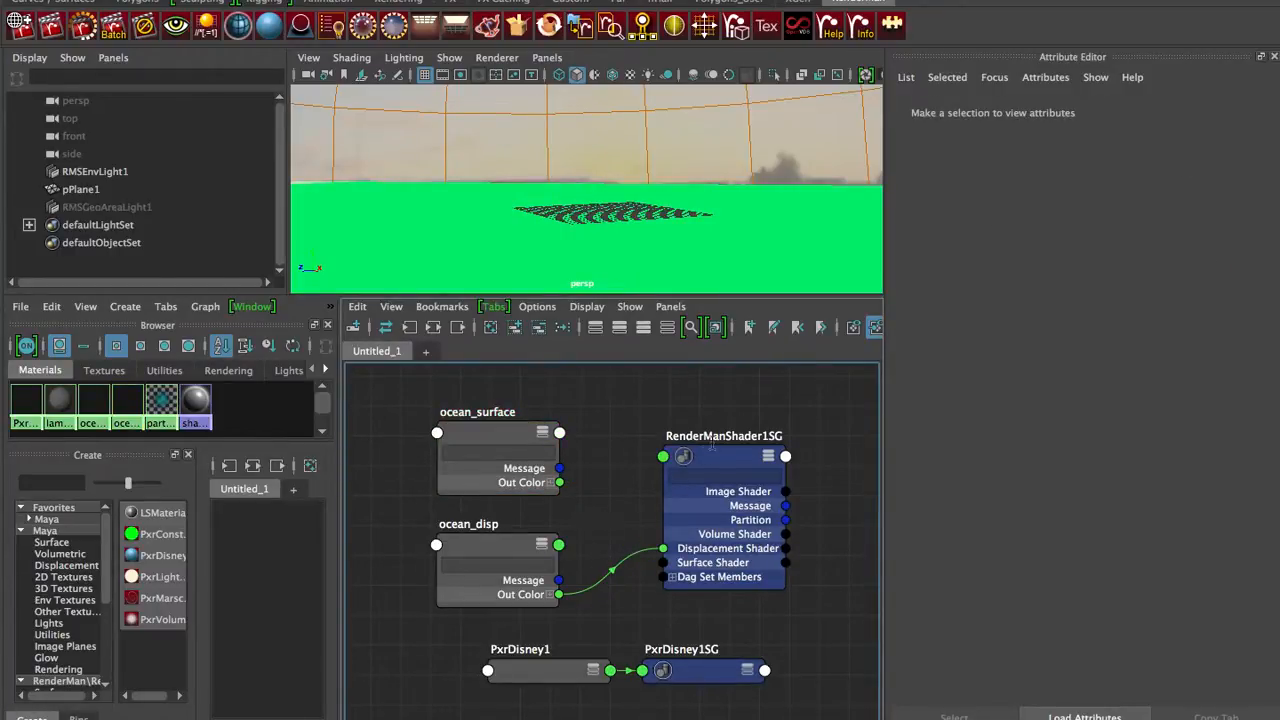
click(496, 544)
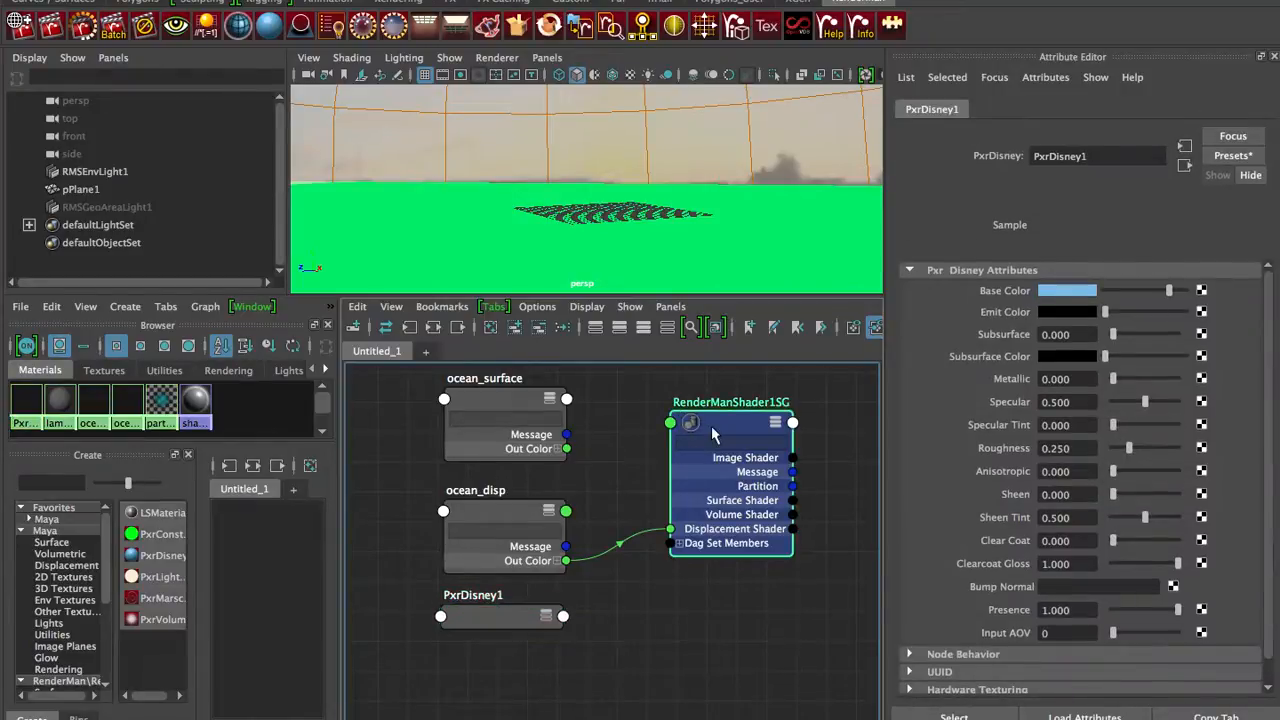
click(732, 422)
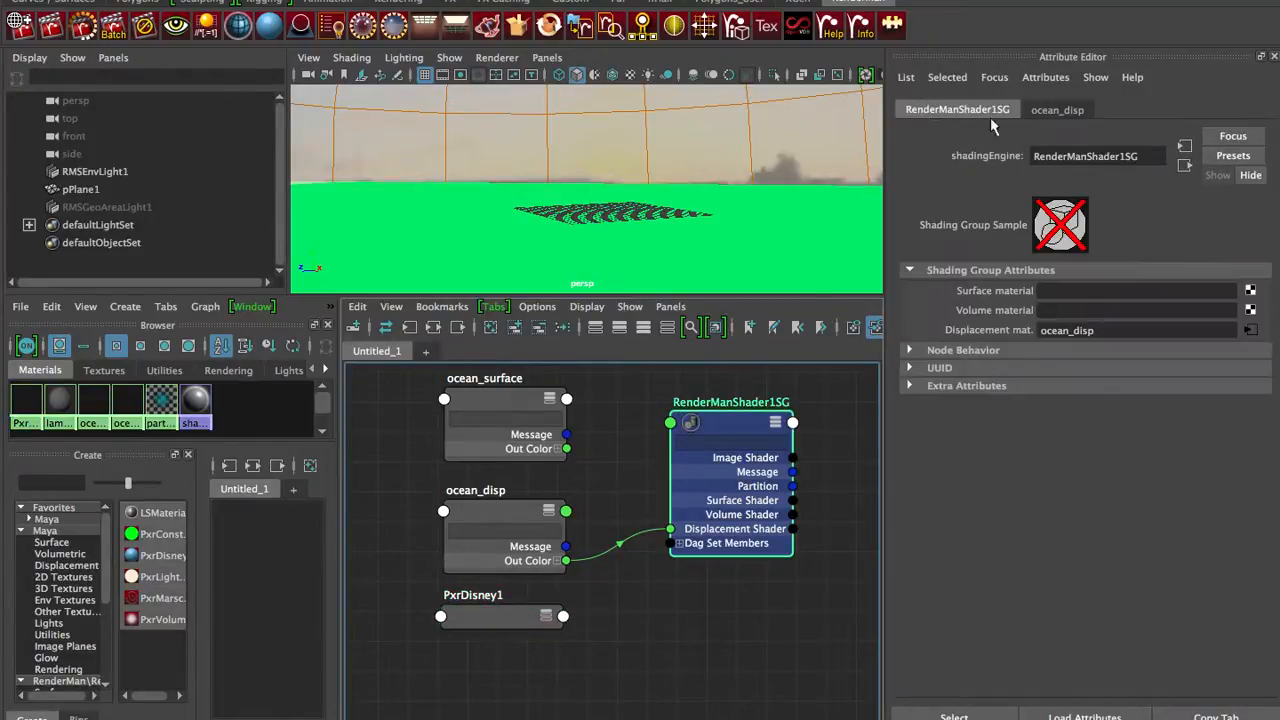
mouse_move(592, 616)
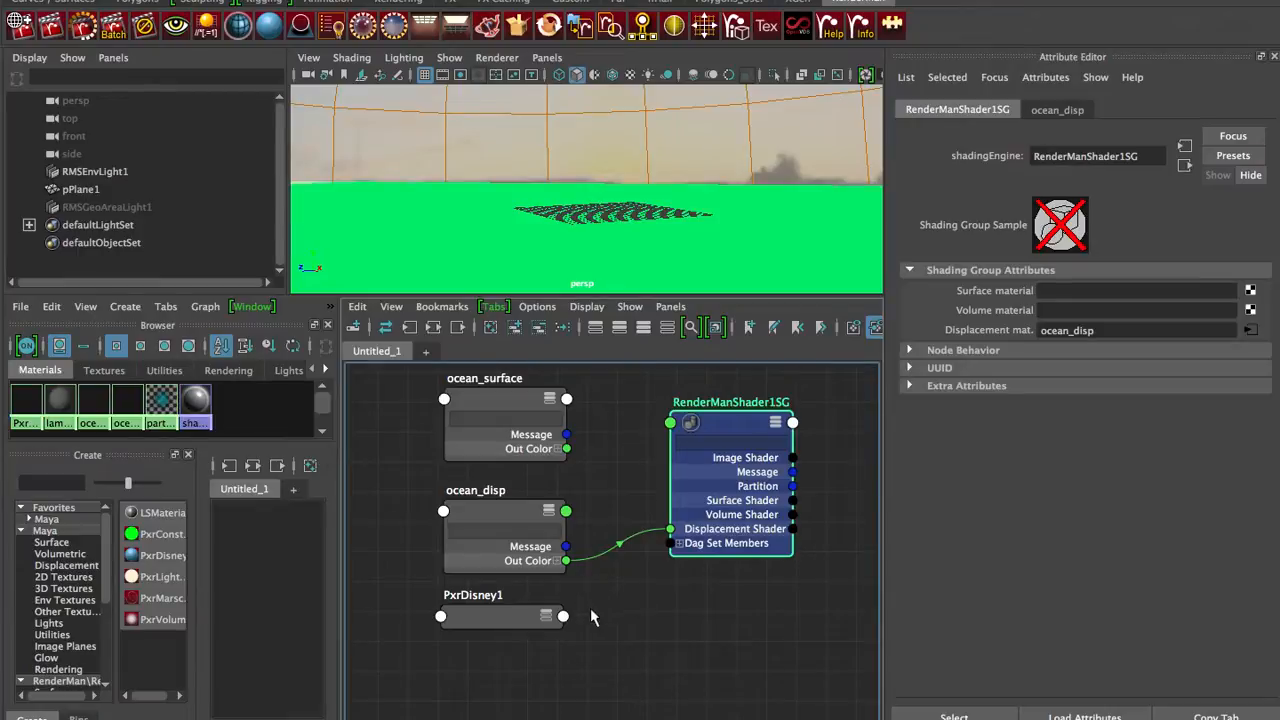
mouse_move(656, 544)
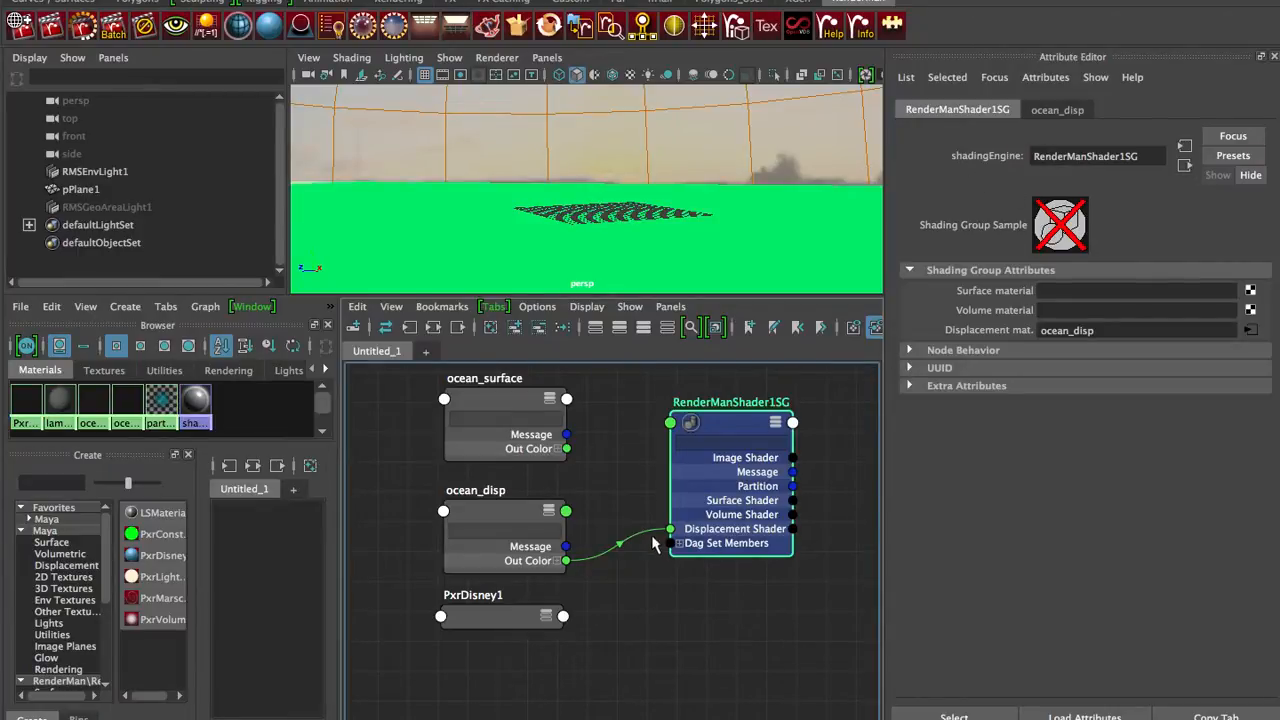
mouse_move(564, 410)
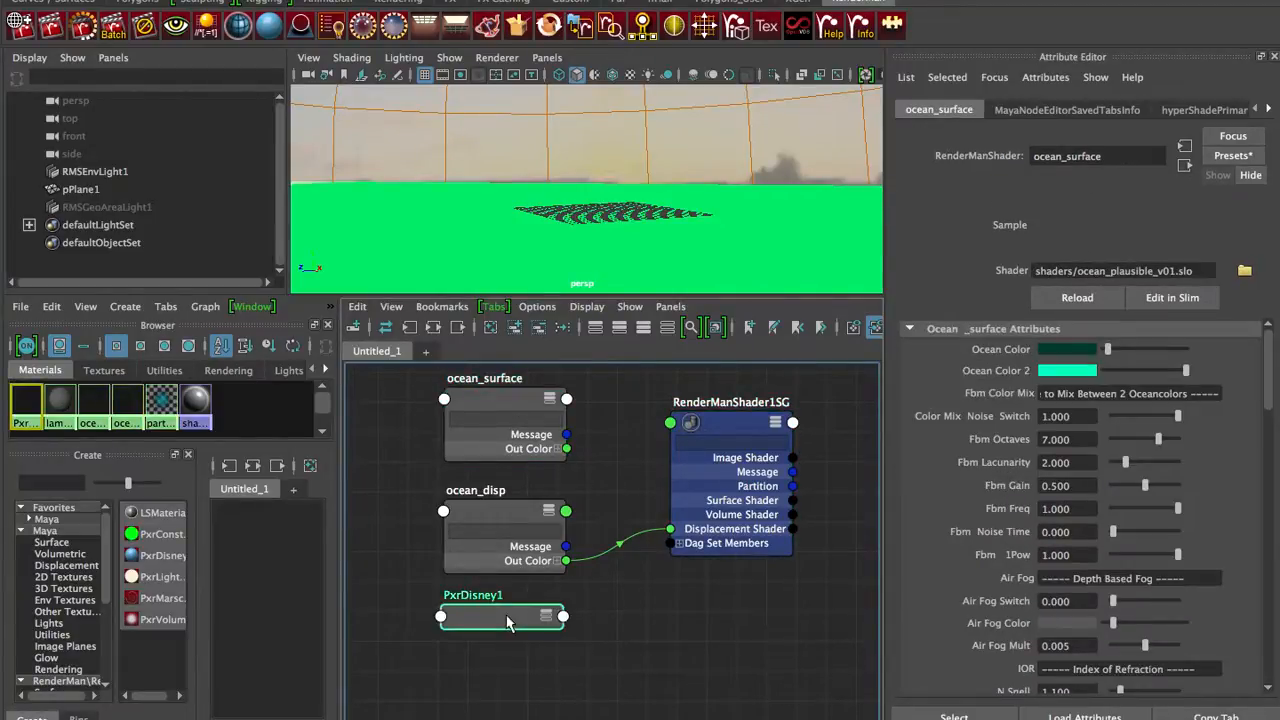
Wire PxrDisney1's Out Color into RenderManShader1SG's Surface Shader via Other…
click(500, 620)
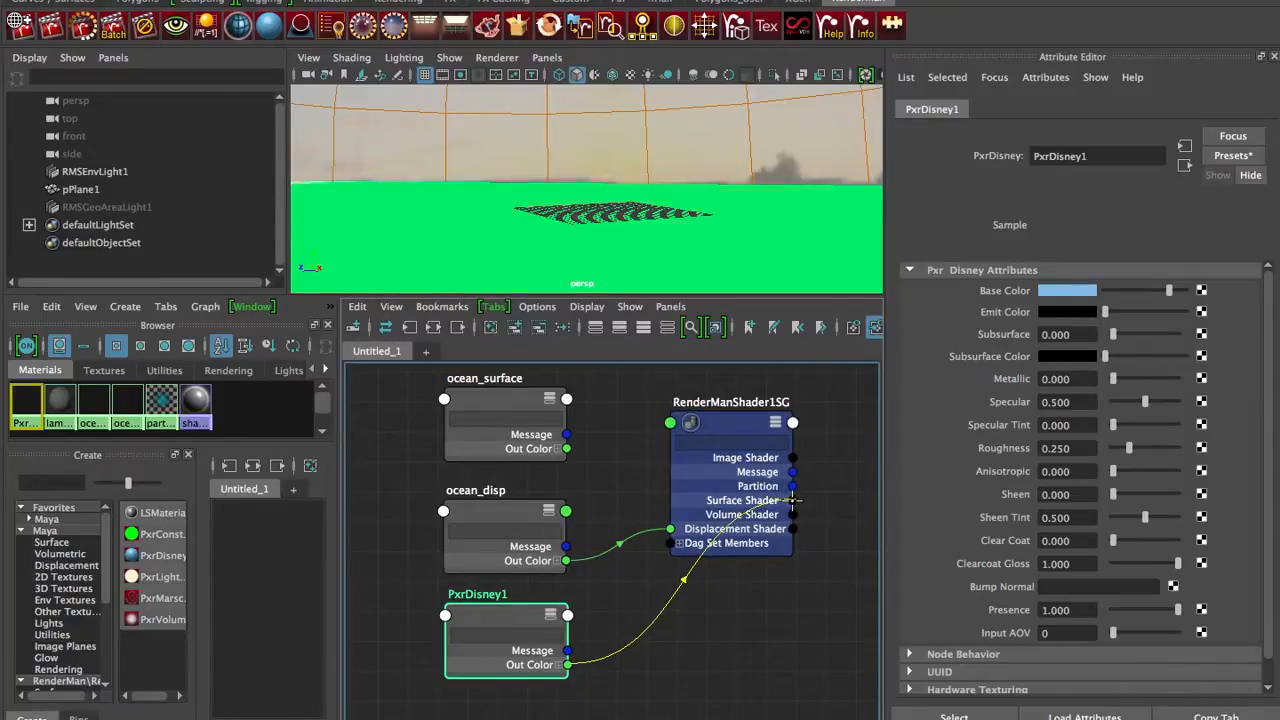
click(670, 424)
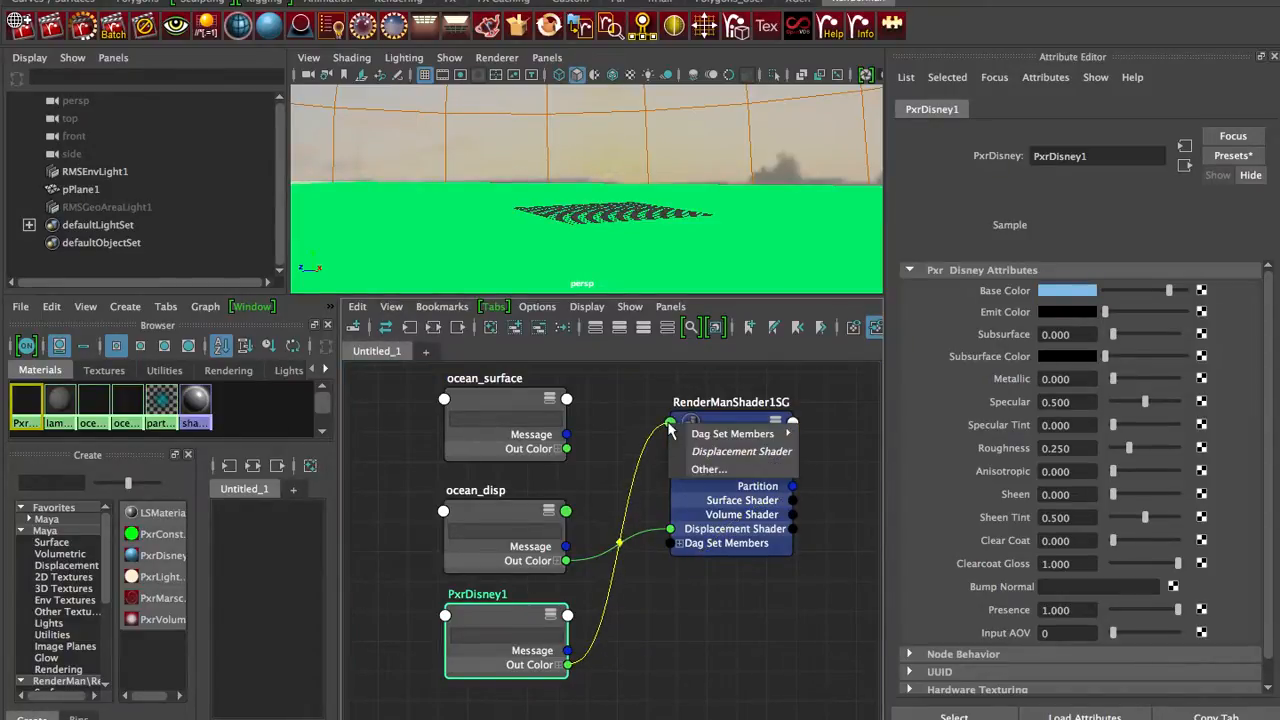
mouse_move(708, 468)
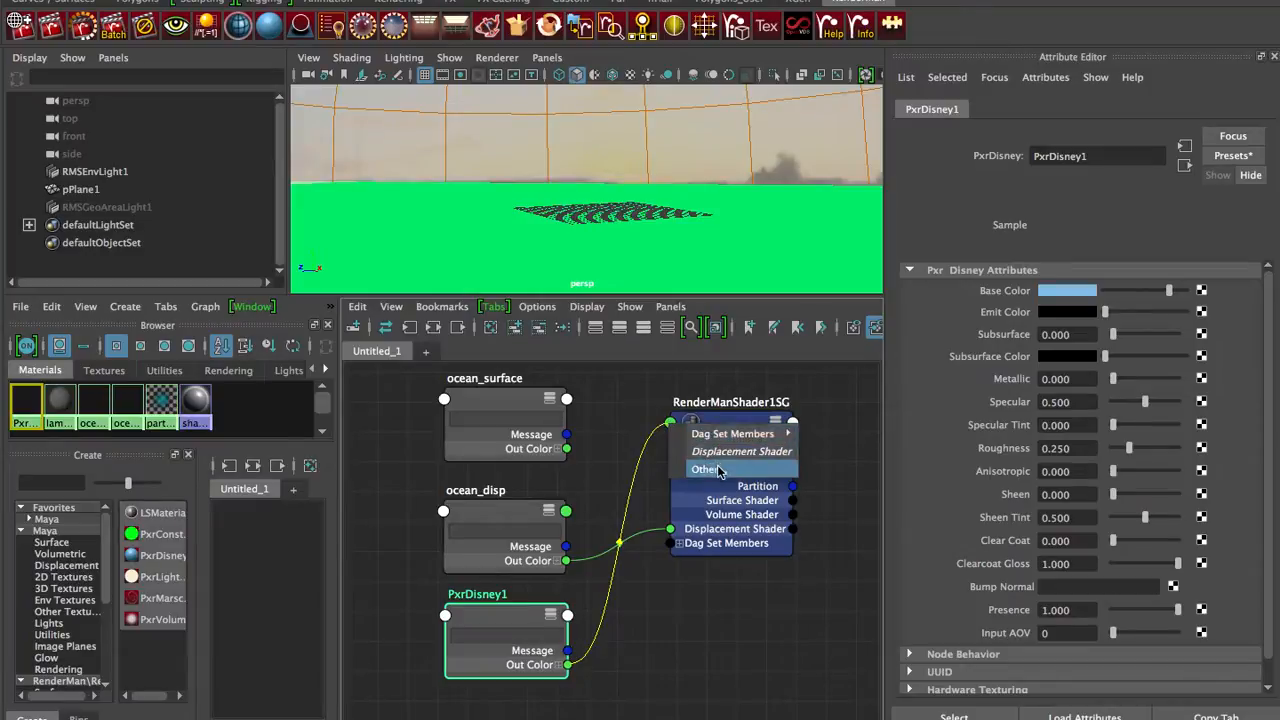
click(692, 468)
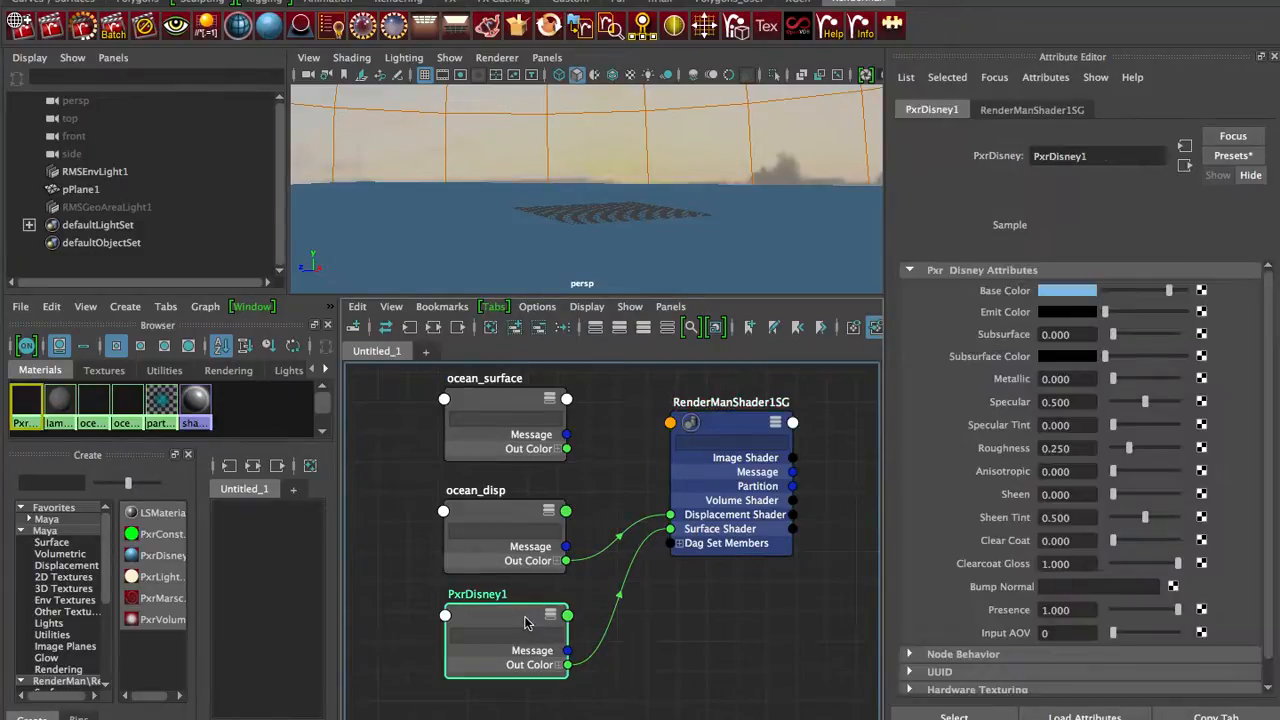
Reposition the shading group node and verify PxrDisney1 surface with ocean_disp displacement
drag(730, 422, 710, 464)
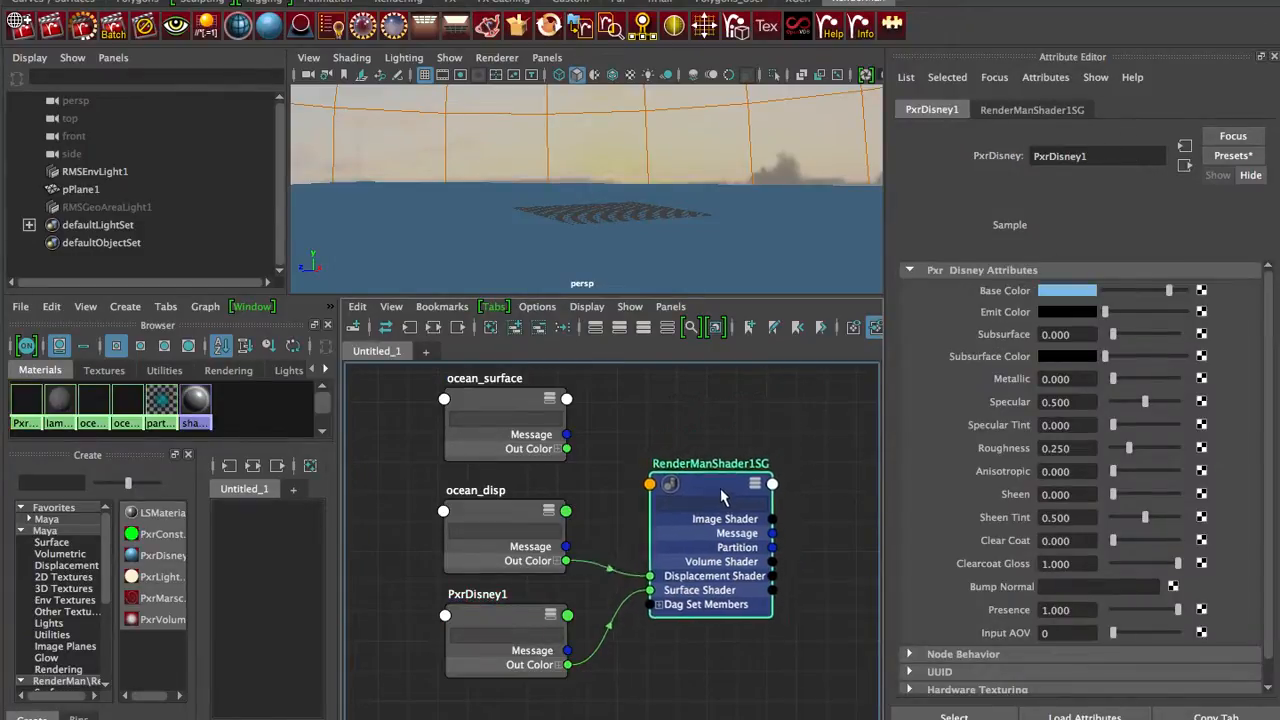
click(700, 486)
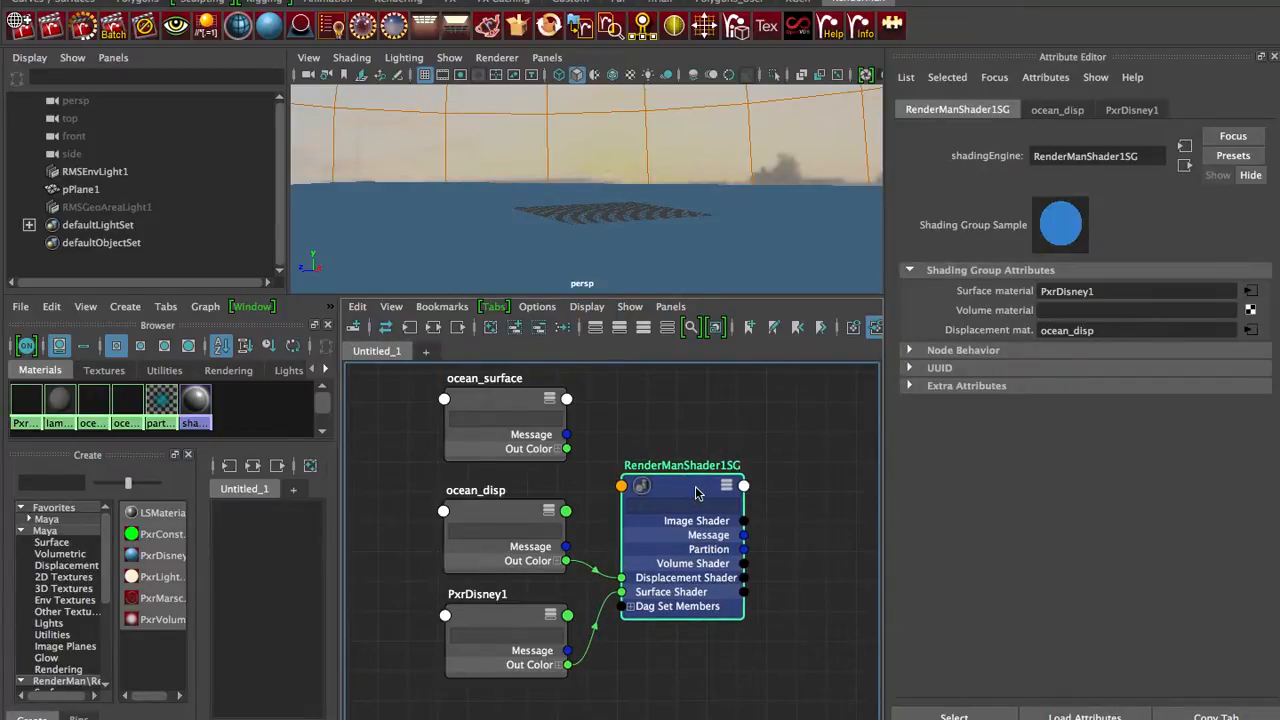
click(476, 594)
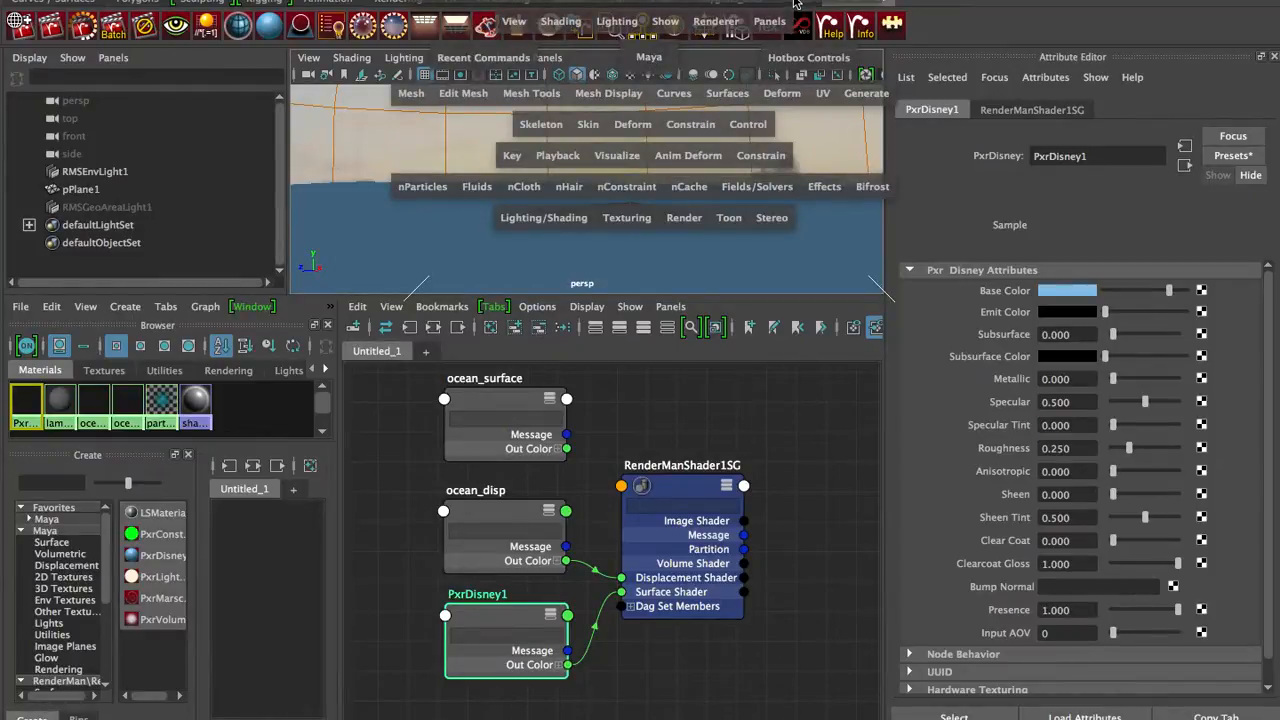
Render the current view with RenderMan to the it viewer
click(716, 20)
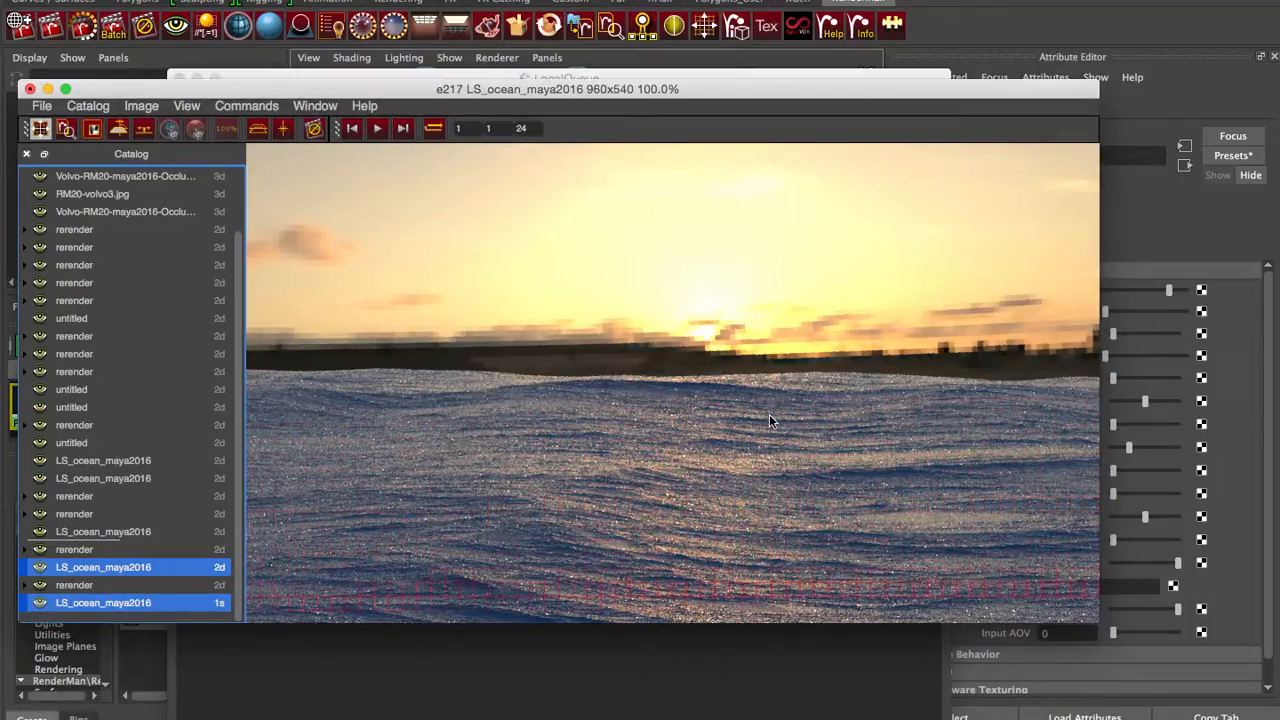
Flip between the latest ocean render and an earlier catalog render, then hide it
click(76, 584)
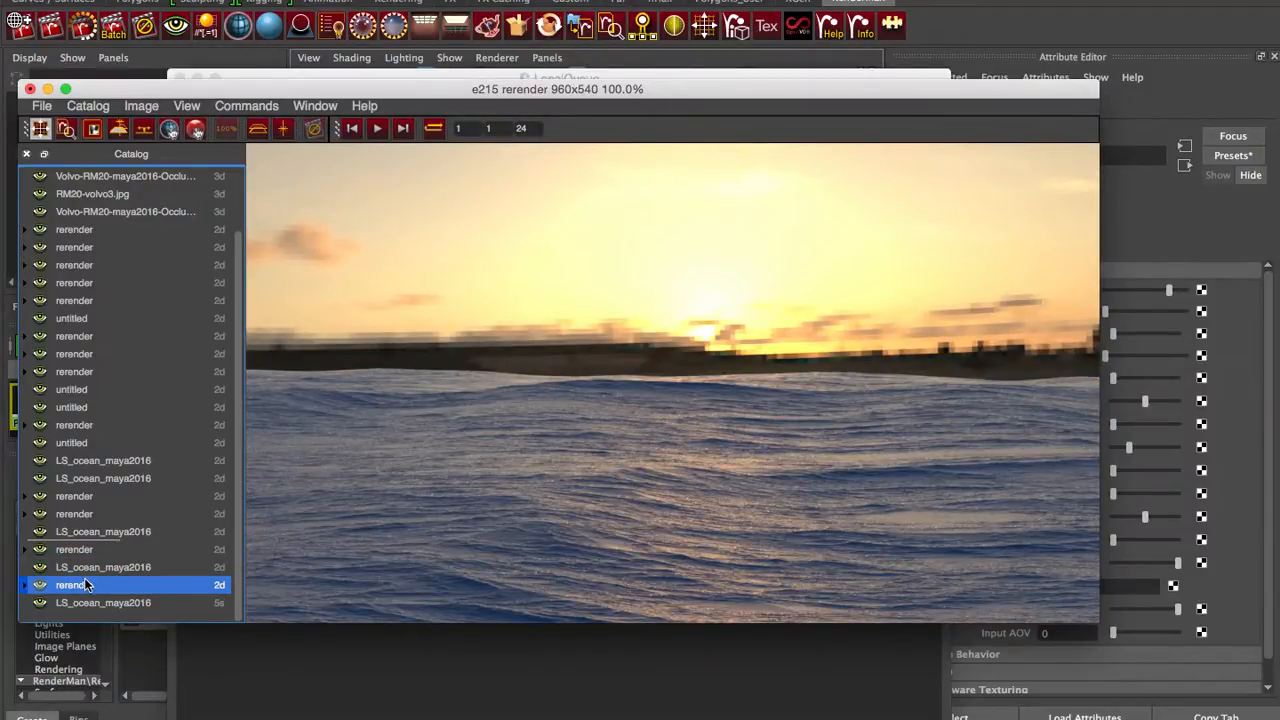
mouse_move(136, 608)
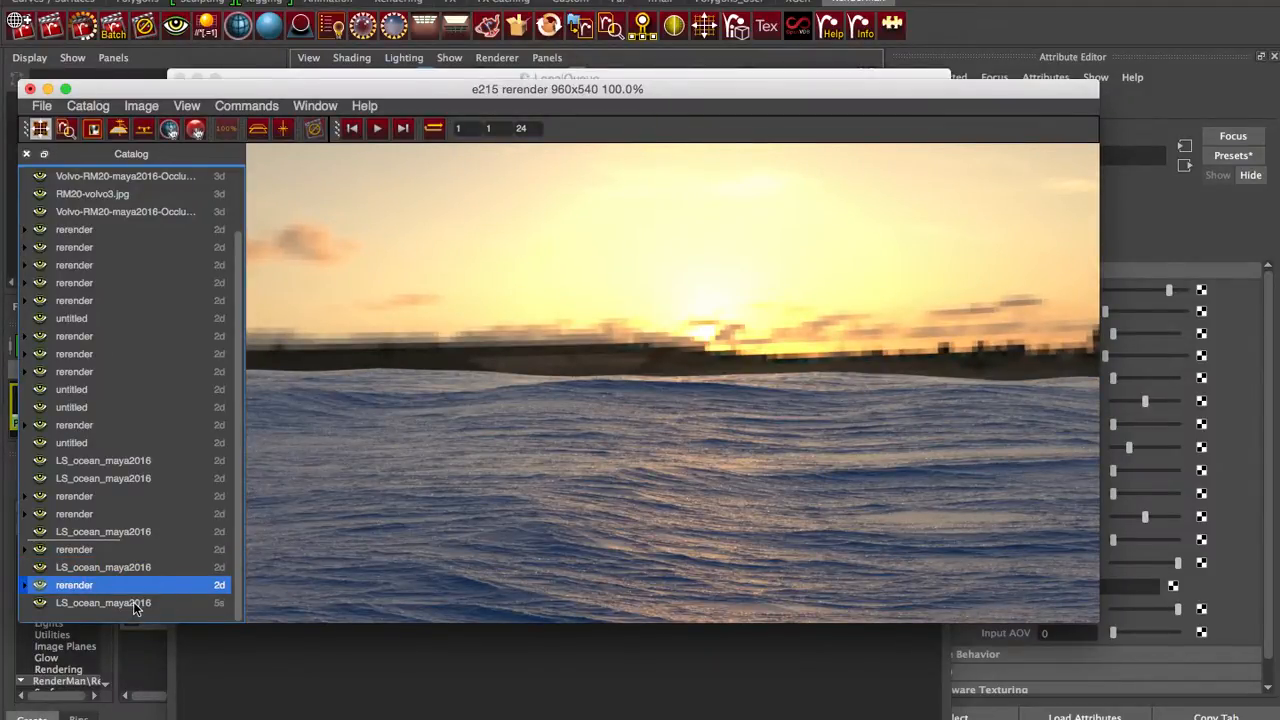
click(76, 584)
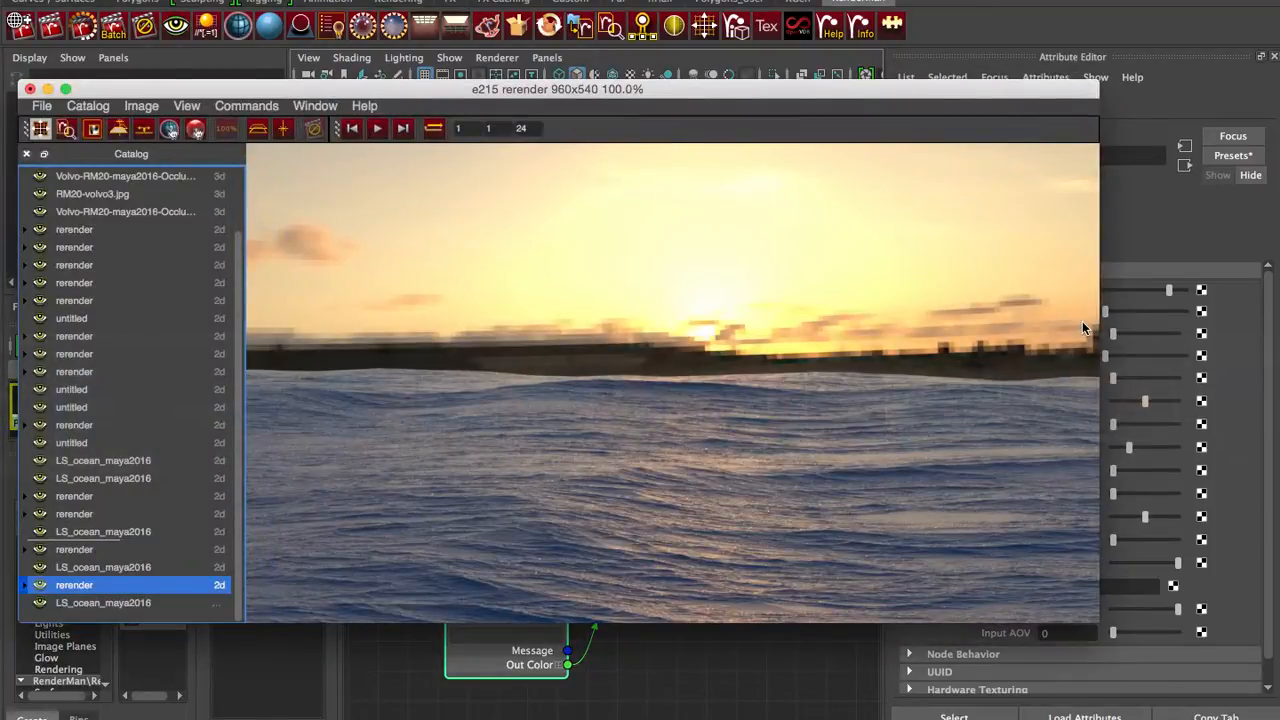
mouse_move(554, 604)
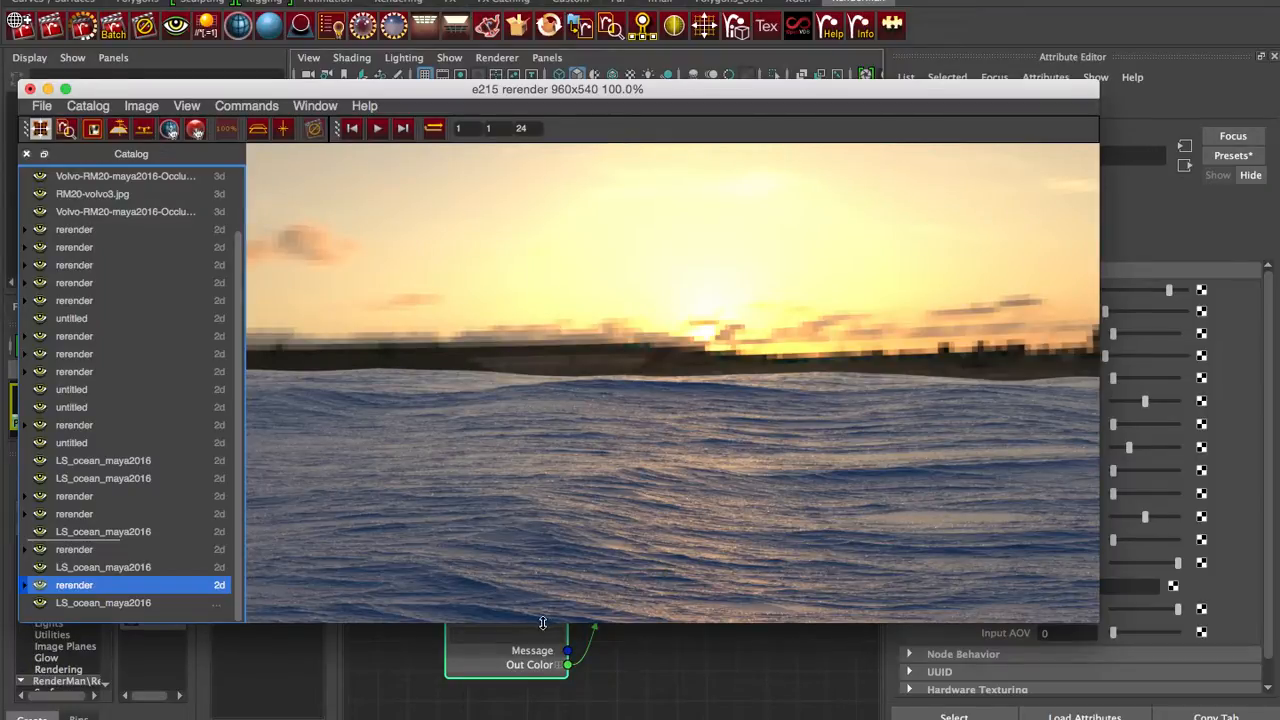
click(104, 602)
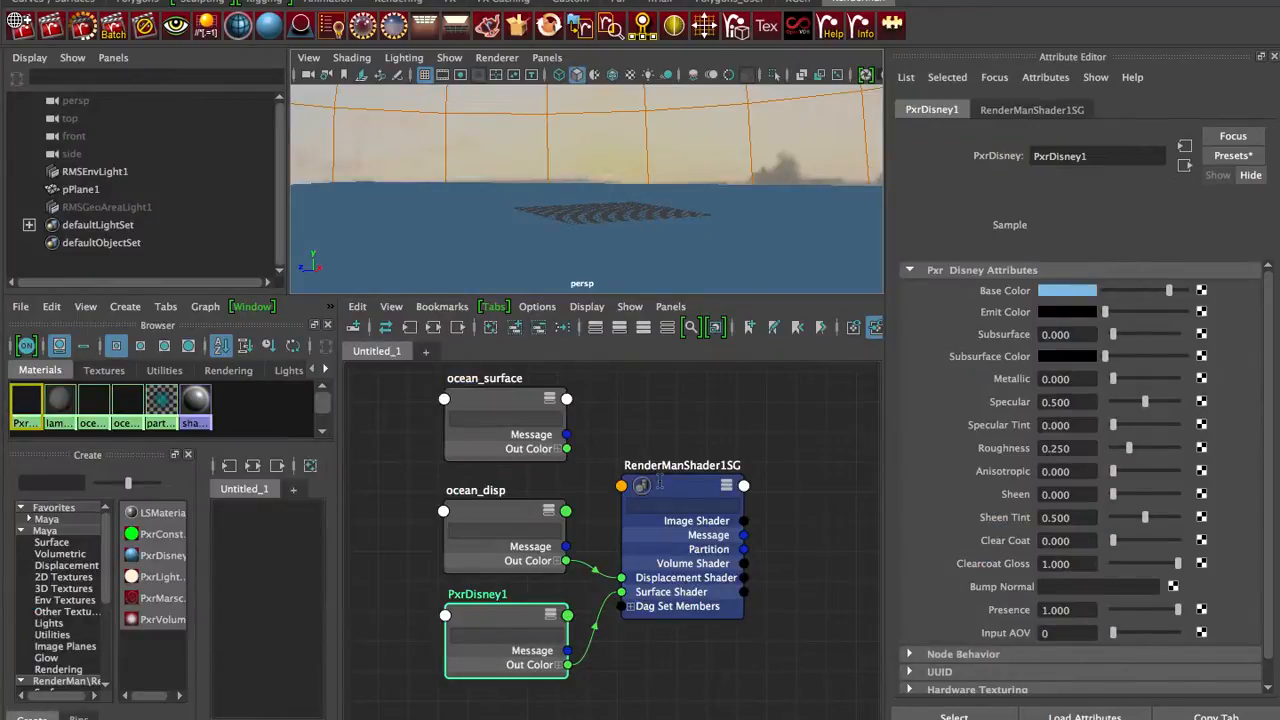
mouse_move(682, 486)
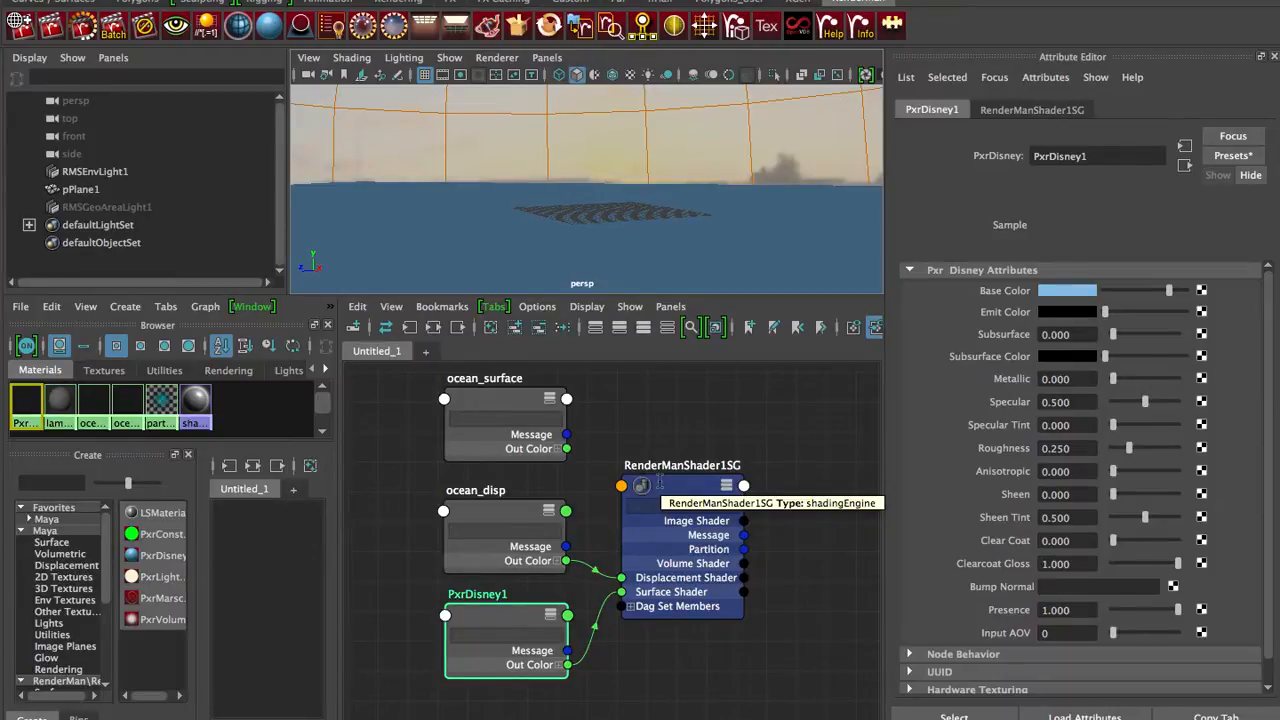
Show the PxrDisney1 preset list with chrome_steel, gold_metallic_paint and grease_covered_steel
click(504, 408)
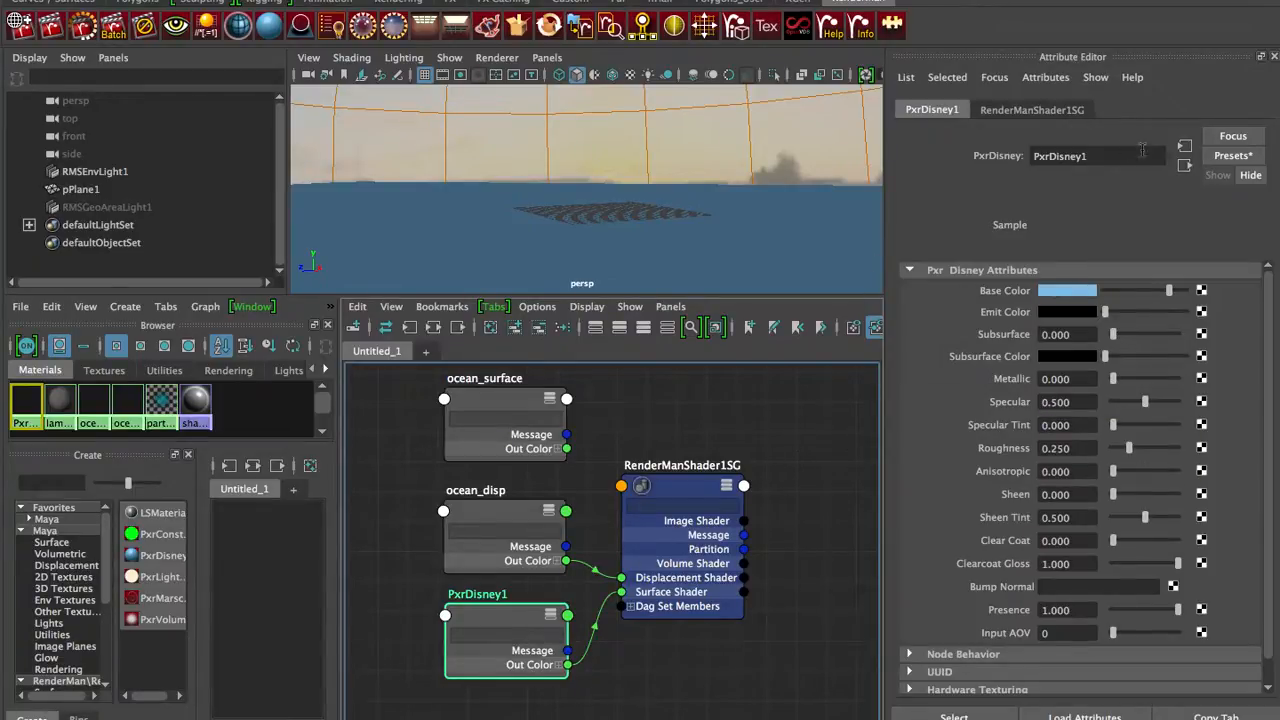
click(1234, 156)
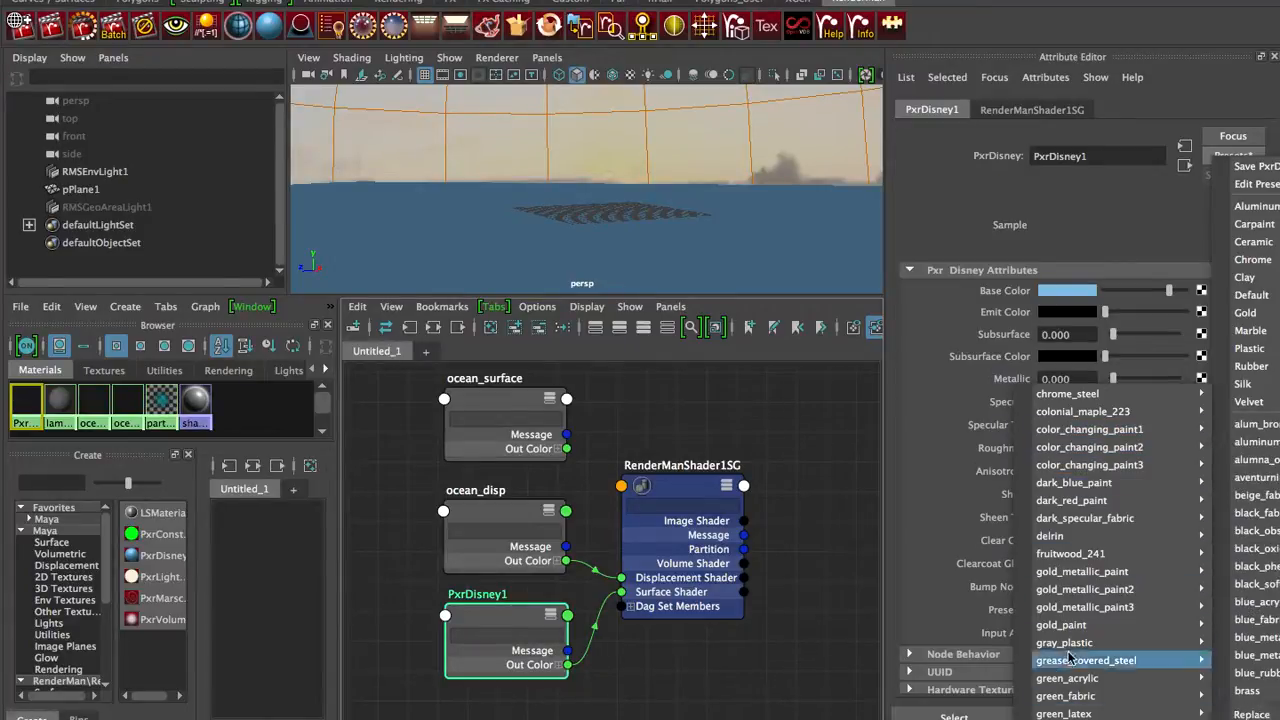
mouse_move(1080, 572)
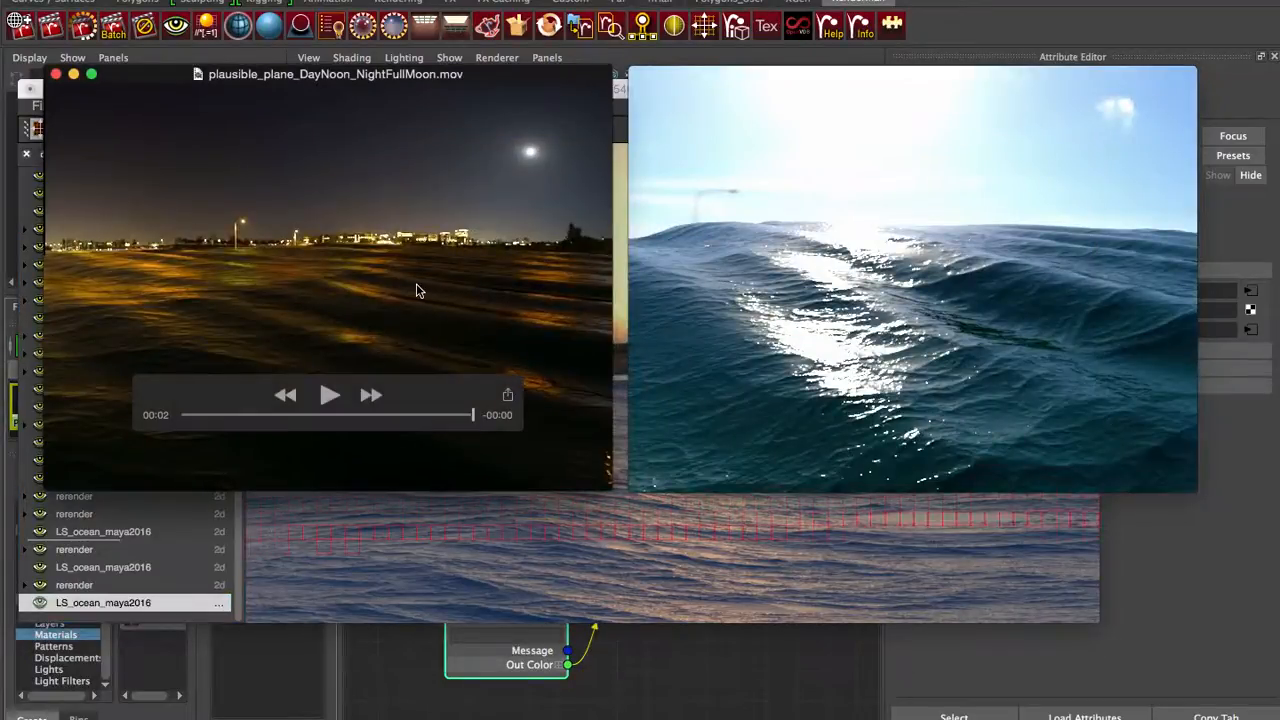
Bring plausible_sphere.mov forward, play it briefly and pause it
click(328, 396)
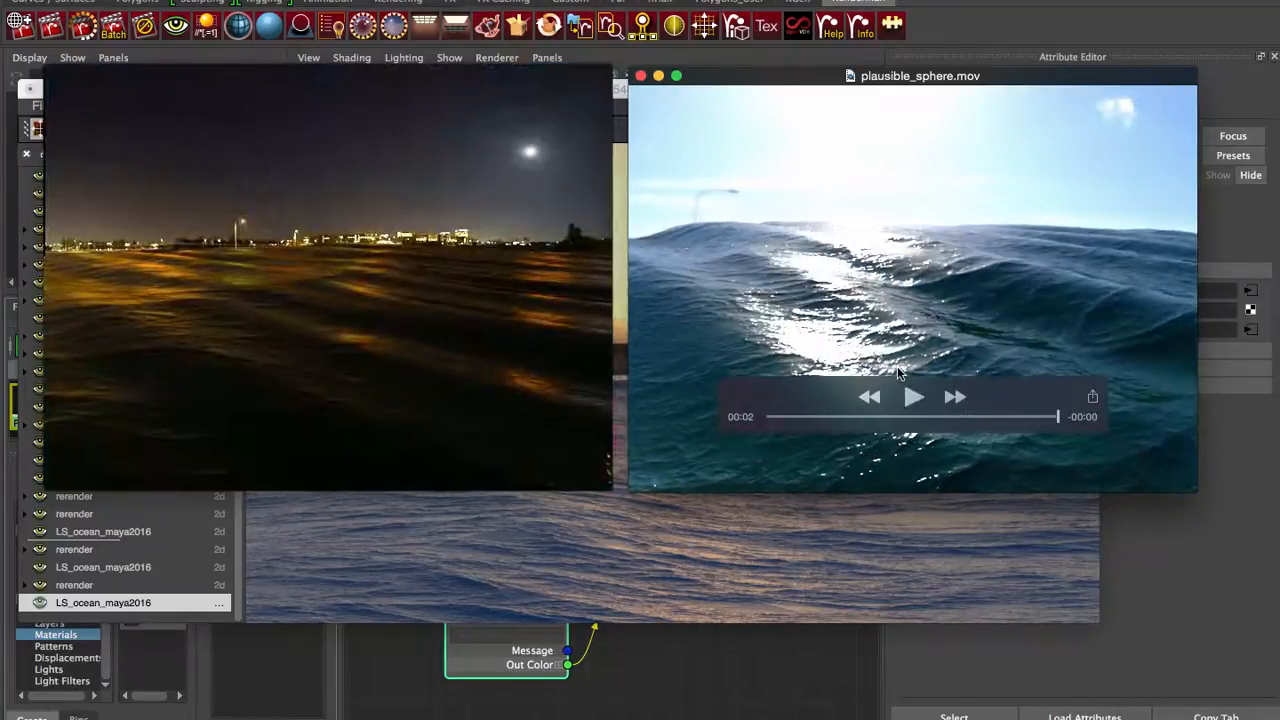
click(912, 396)
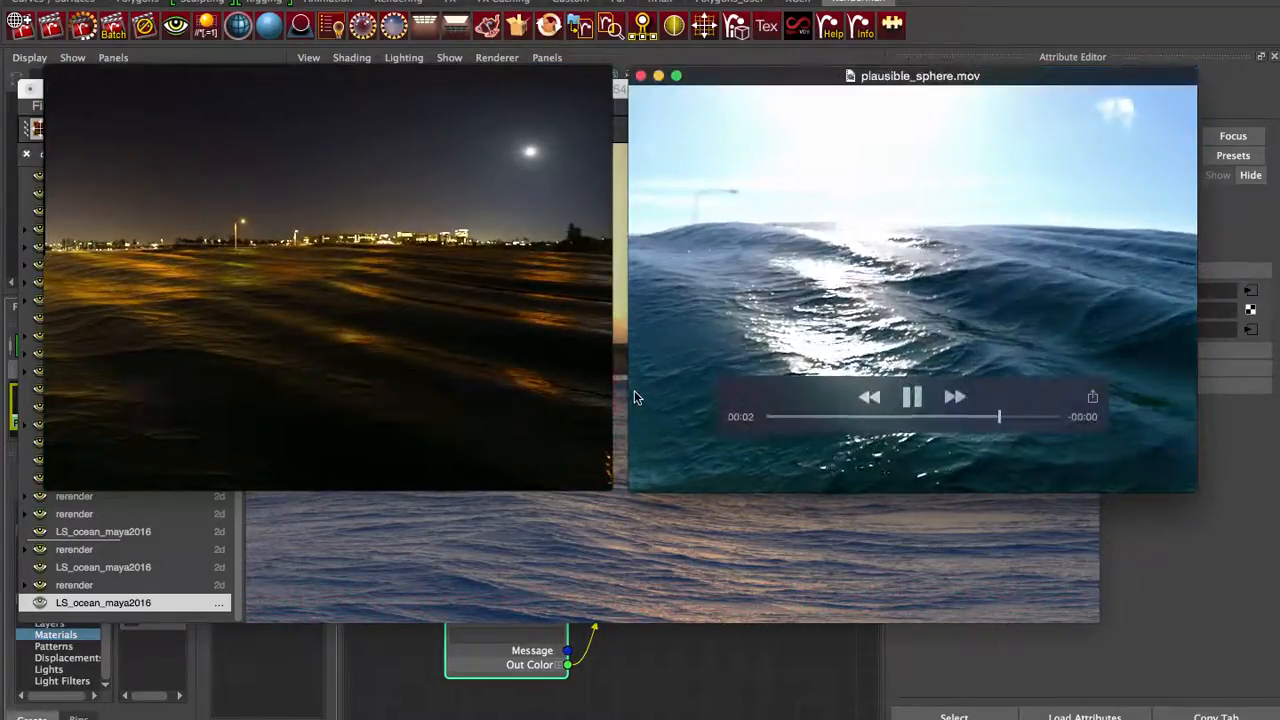
click(912, 396)
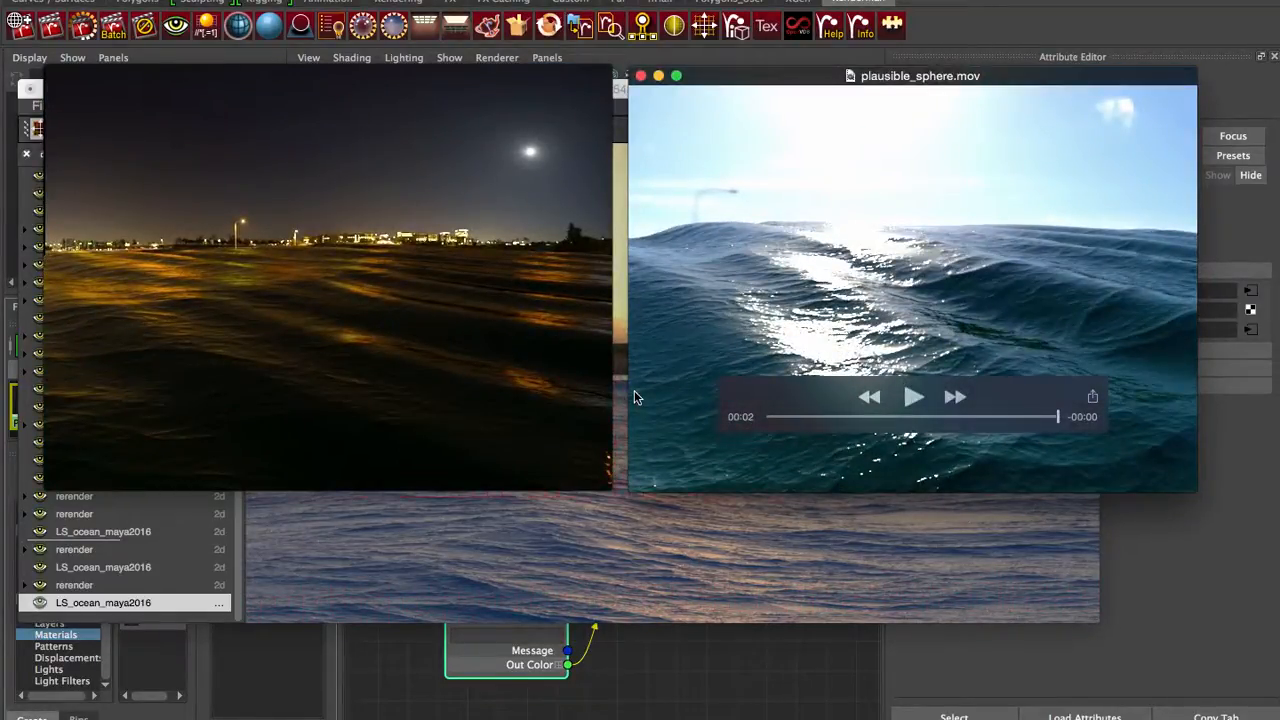